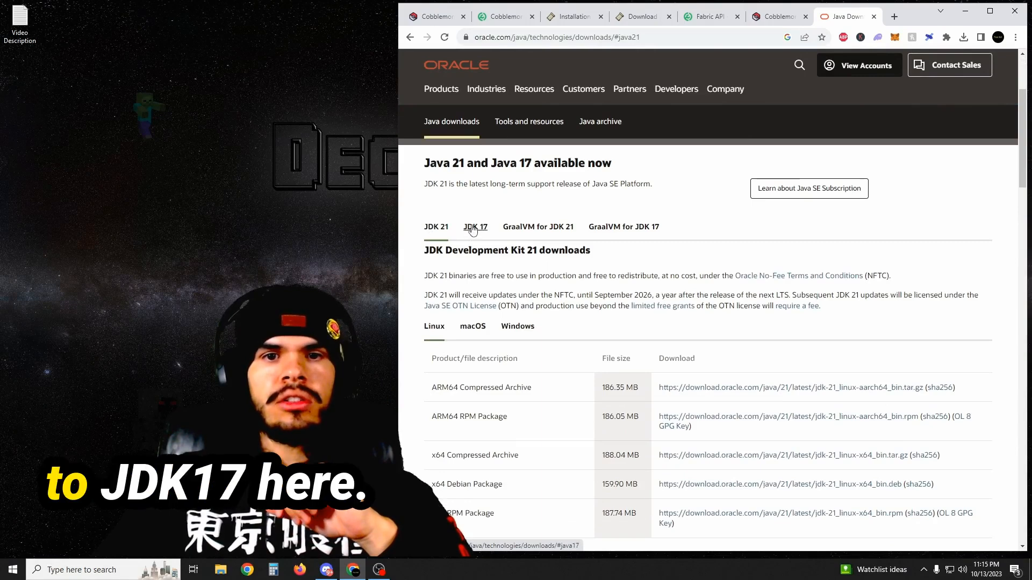
Step: Show the JDK 17 Windows downloads and select the x64 Installer entry
{"action": "left_click", "coordinate": [474, 226]}
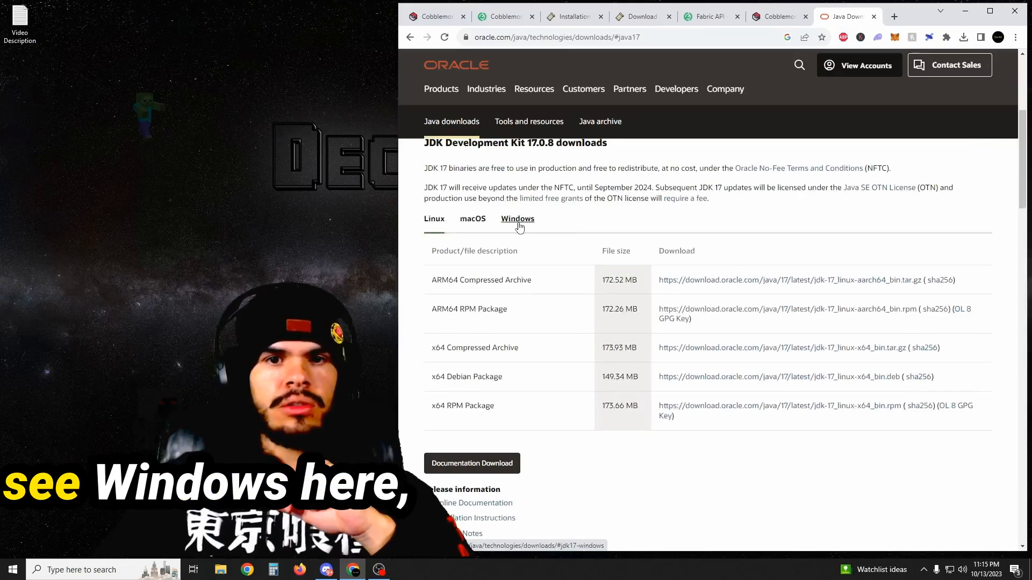
{"action": "left_click", "coordinate": [517, 218]}
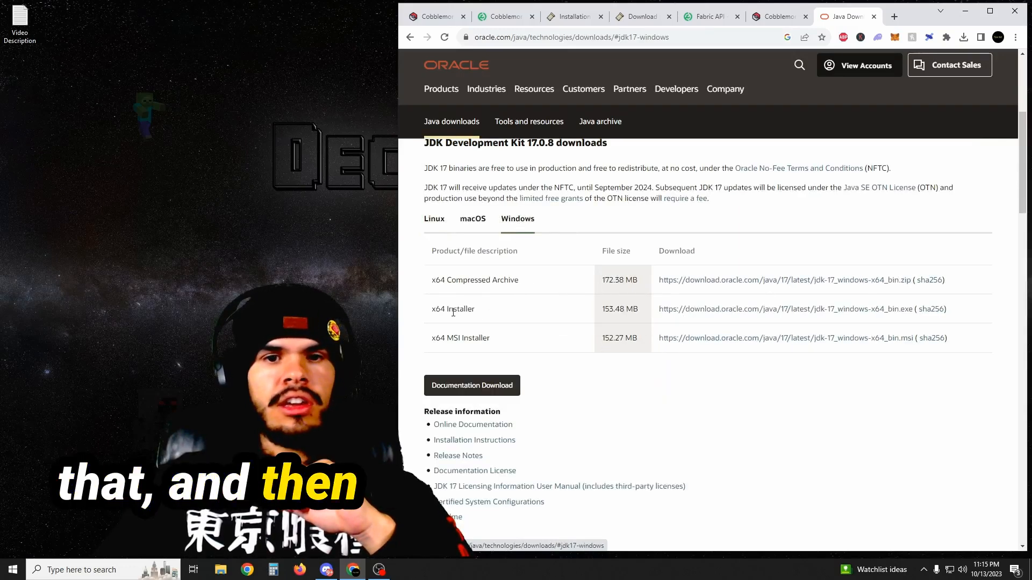
{"action": "double_click", "coordinate": [453, 308]}
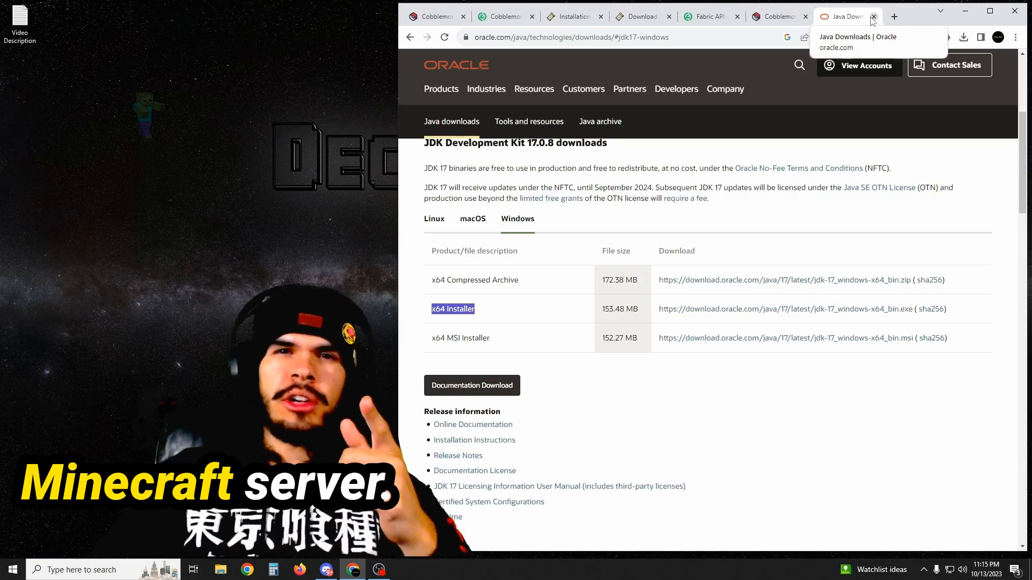
Step: Leave the Java page and go to the Cobblemon mod download page on Modrinth
{"action": "left_click", "coordinate": [873, 16]}
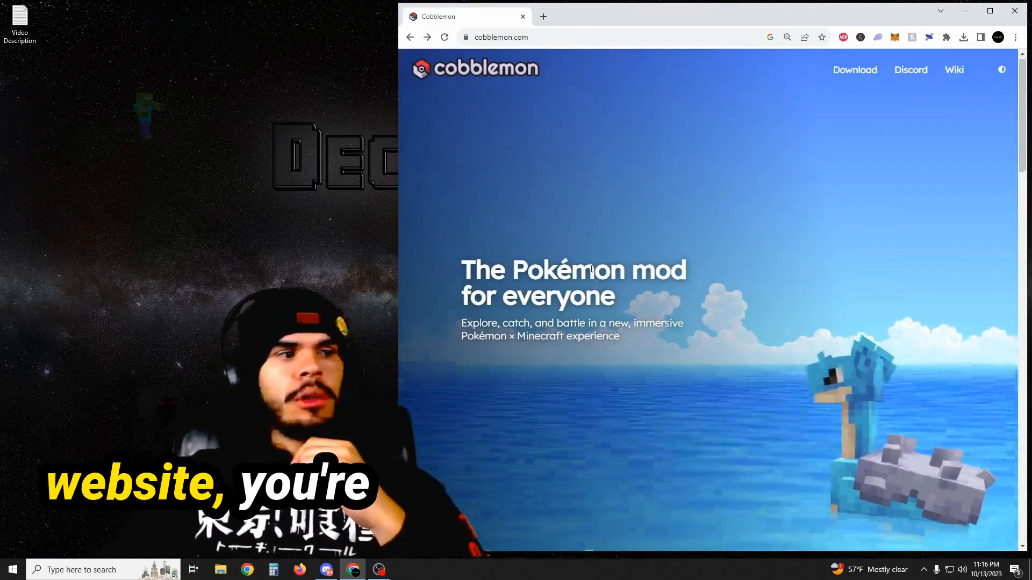
{"action": "scroll", "scroll_direction": "down", "scroll_amount": 3}
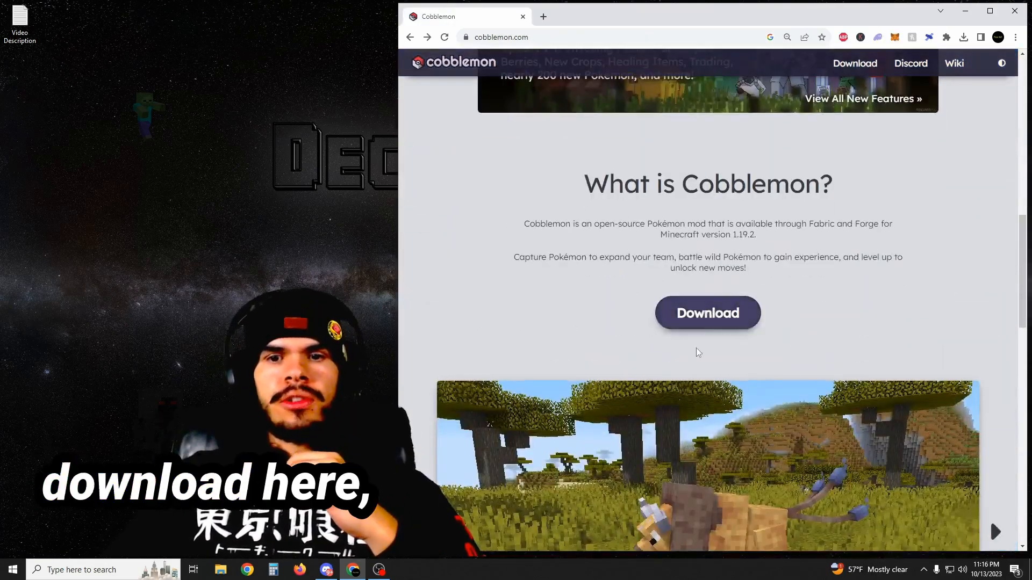
{"action": "scroll", "scroll_direction": "up", "scroll_amount": 3}
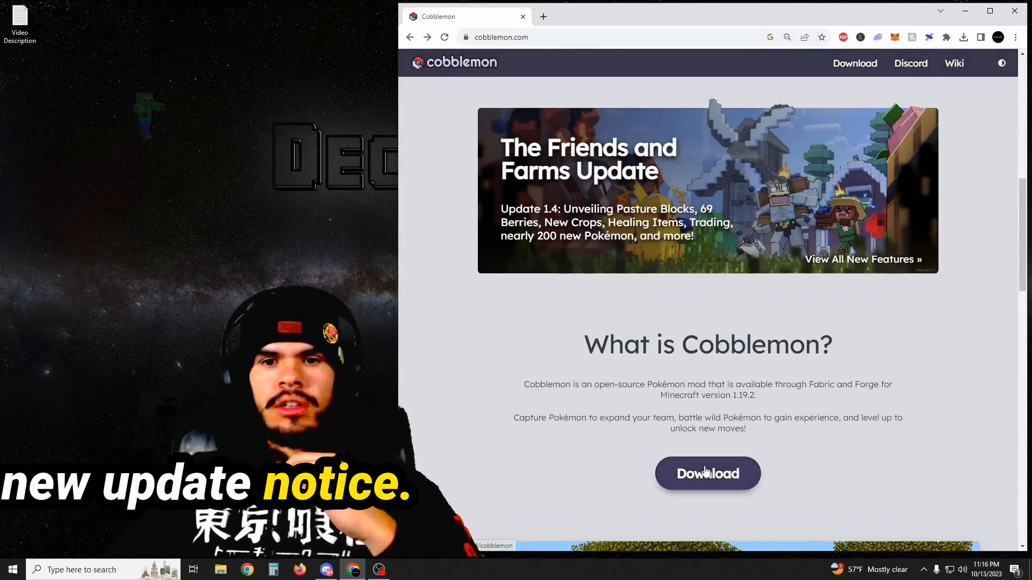
{"action": "left_click", "coordinate": [707, 474]}
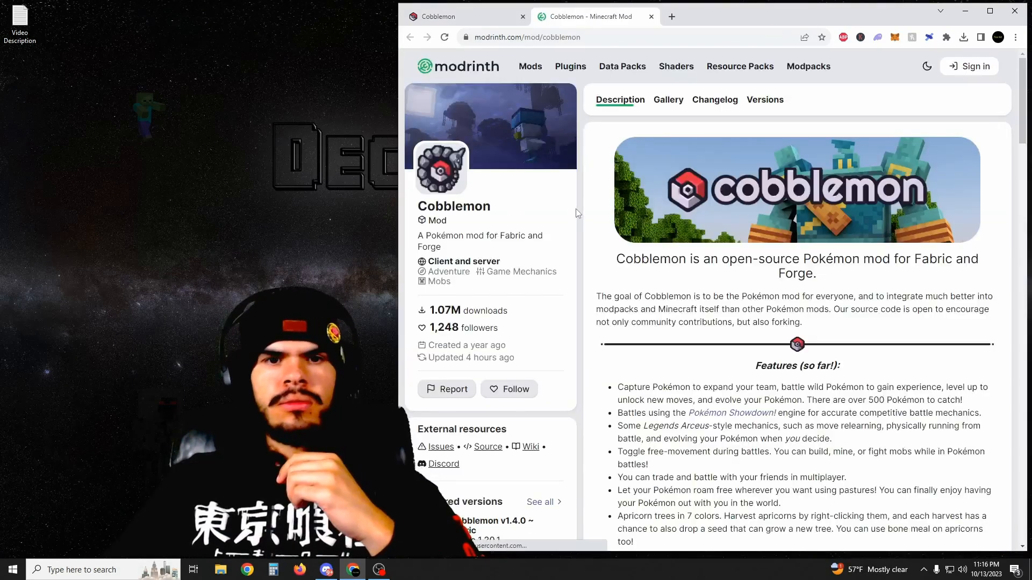
{"action": "scroll", "scroll_direction": "down", "scroll_amount": 3}
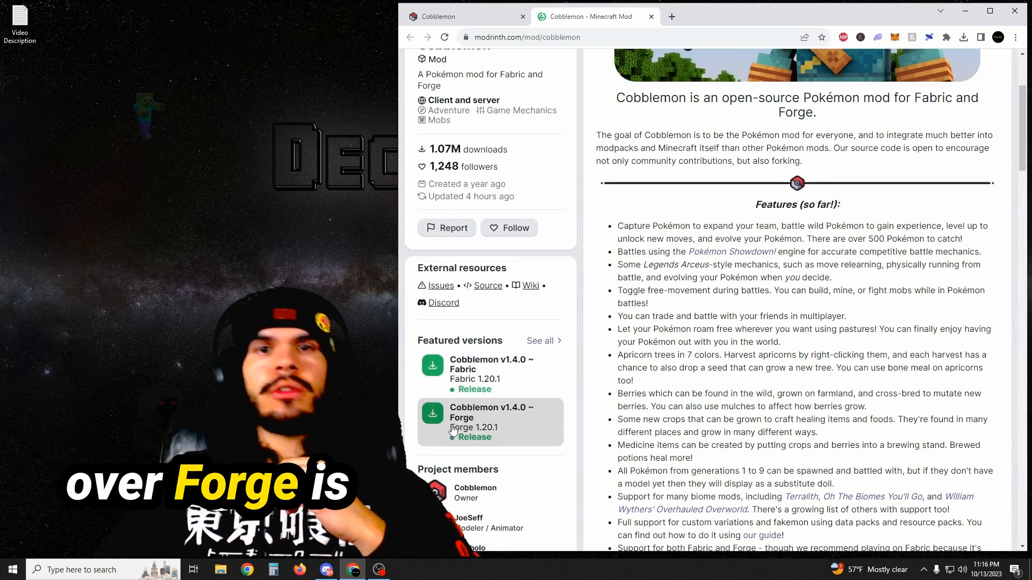
{"action": "mouse_move", "coordinate": [490, 374]}
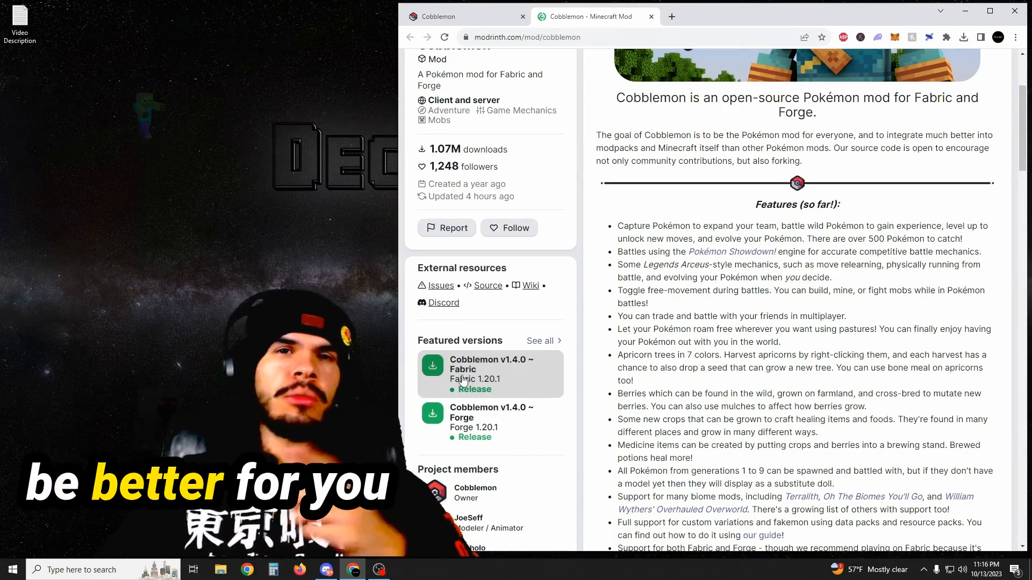
Step: Download the Cobblemon v1.4.0 Fabric release for Minecraft 1.20.1
{"action": "left_click", "coordinate": [490, 373]}
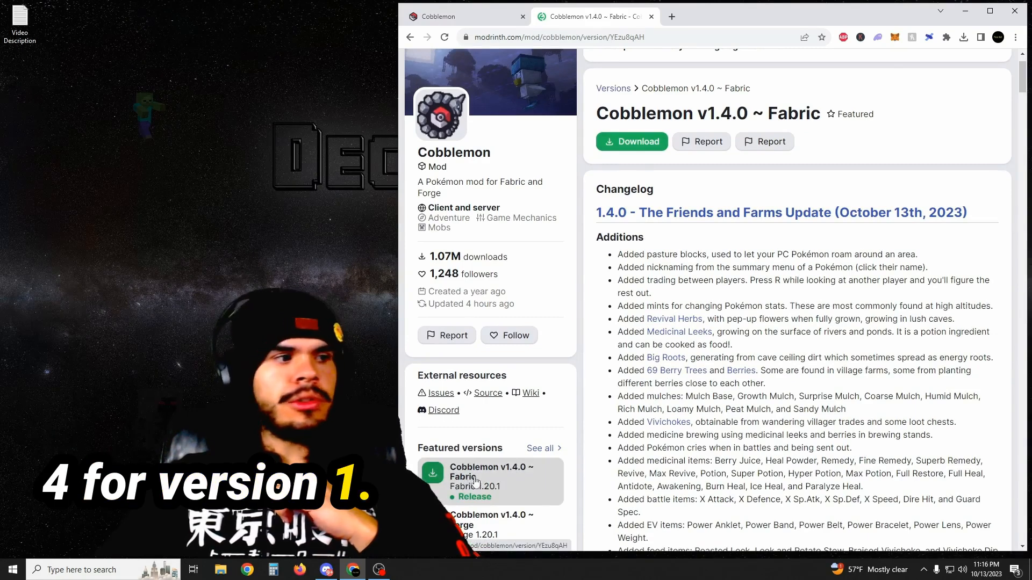
{"action": "left_click", "coordinate": [637, 142]}
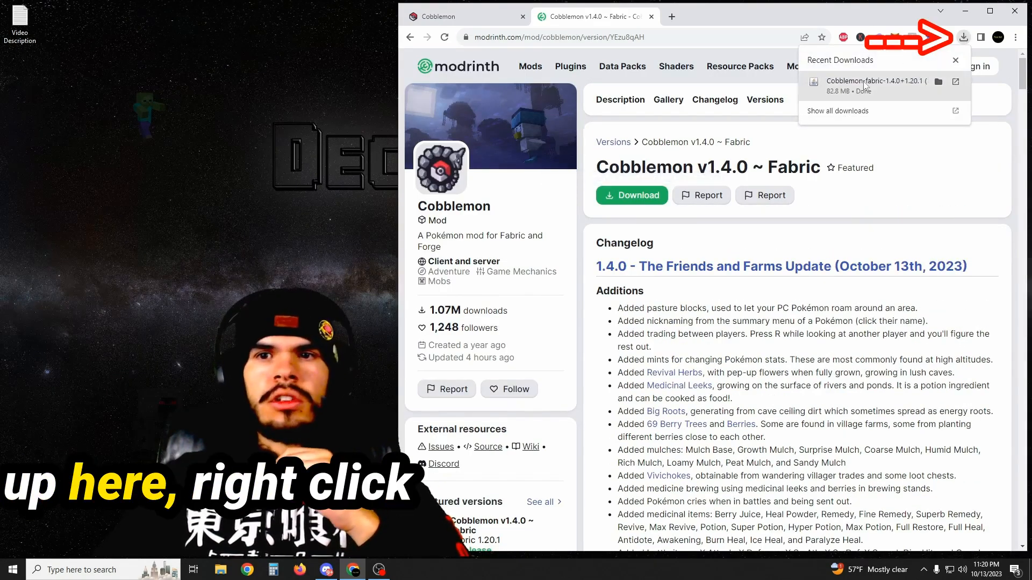
Step: Create a 'Cobblemon server' folder on Local Disk (C:) and enter it
{"action": "left_click", "coordinate": [939, 80]}
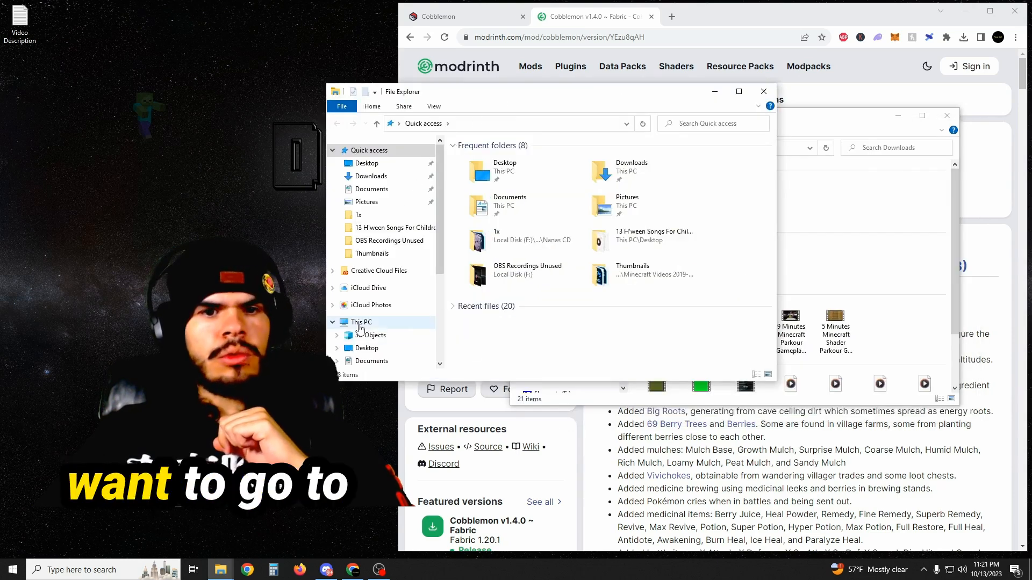
{"action": "left_click", "coordinate": [361, 321]}
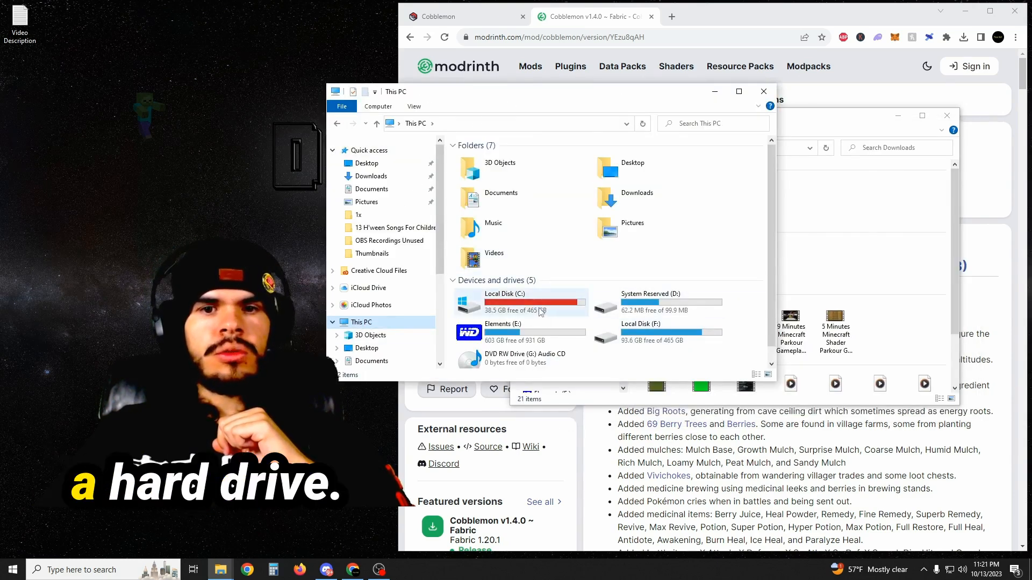
{"action": "double_click", "coordinate": [505, 294]}
{"action": "type", "text": "Cobblemon server"}
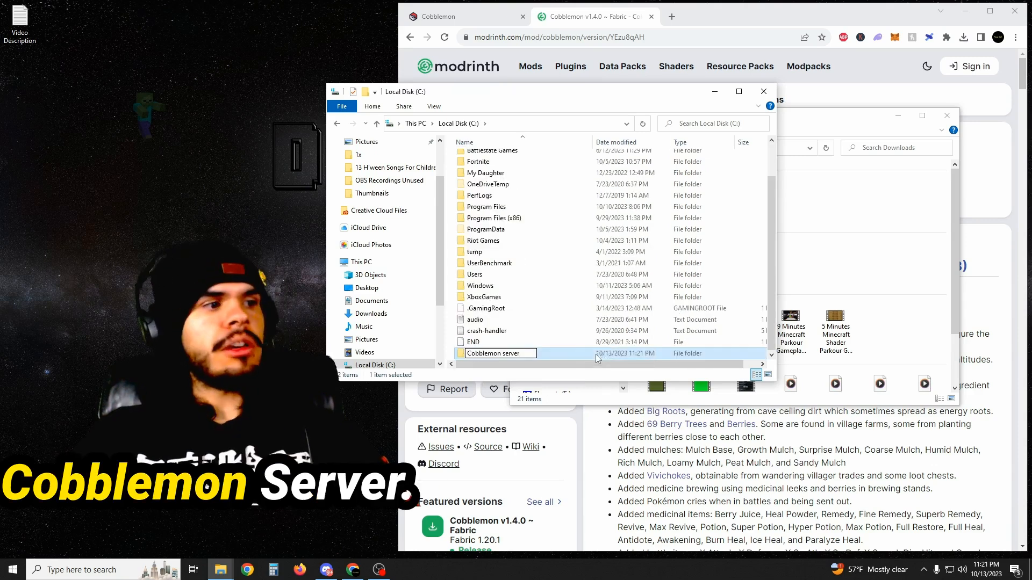
{"action": "double_click", "coordinate": [493, 354]}
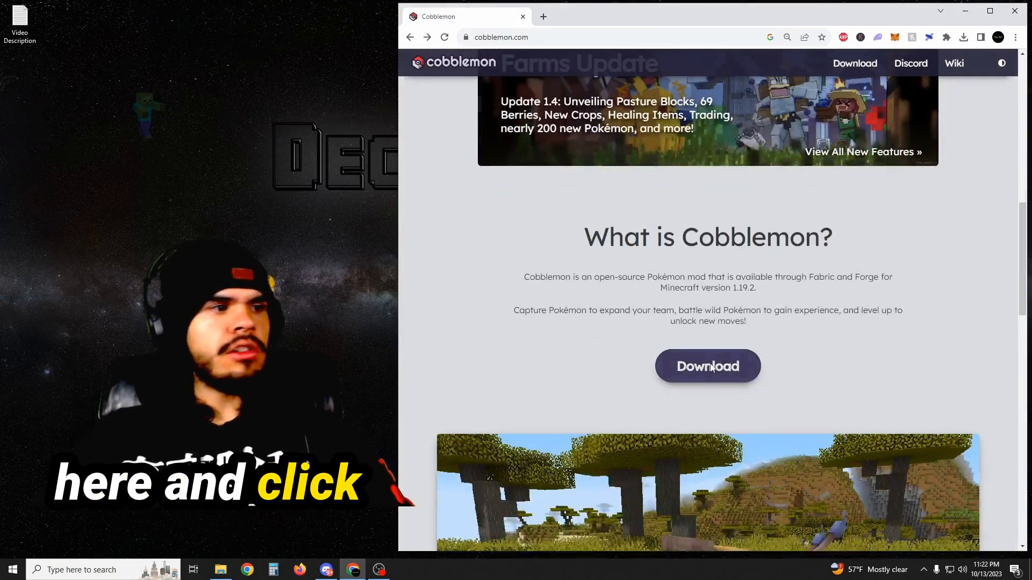
Step: From the Cobblemon Modrinth page, download the Fabric API 0.90.0 build for 1.20.1
{"action": "left_click", "coordinate": [708, 365]}
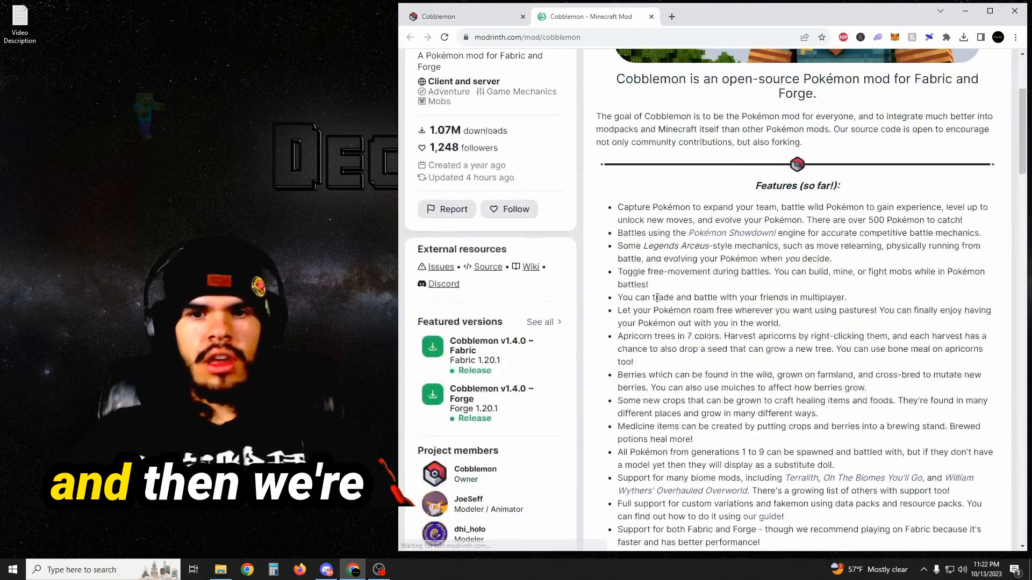
{"action": "scroll", "scroll_direction": "down", "scroll_amount": 3}
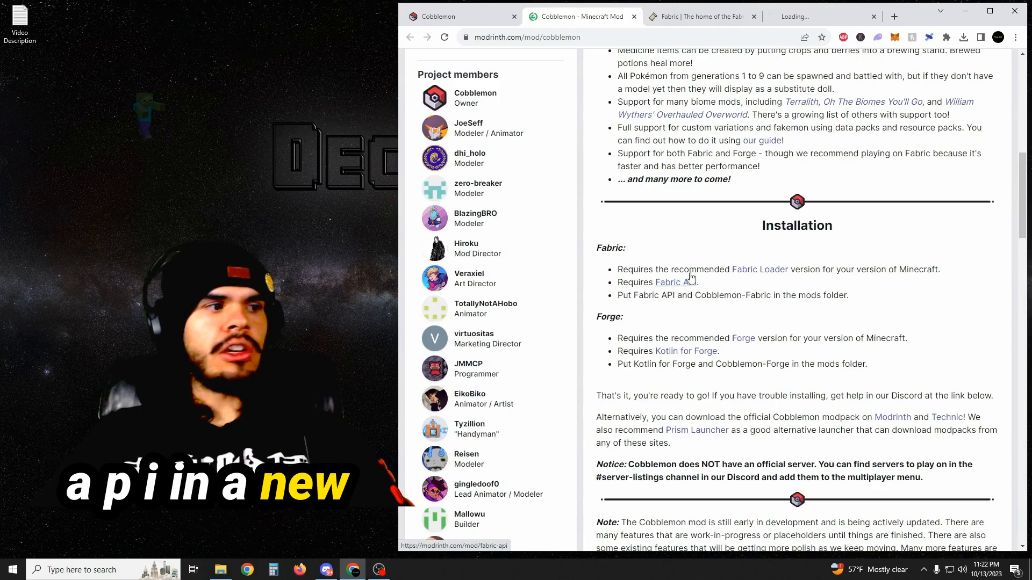
{"action": "left_click", "coordinate": [668, 282]}
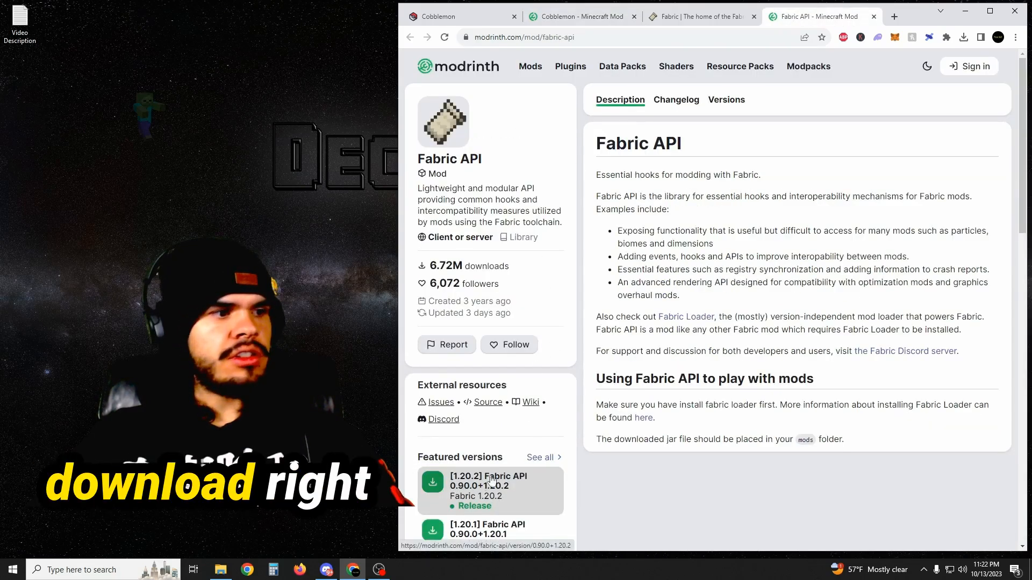
{"action": "scroll", "scroll_direction": "down", "scroll_amount": 3}
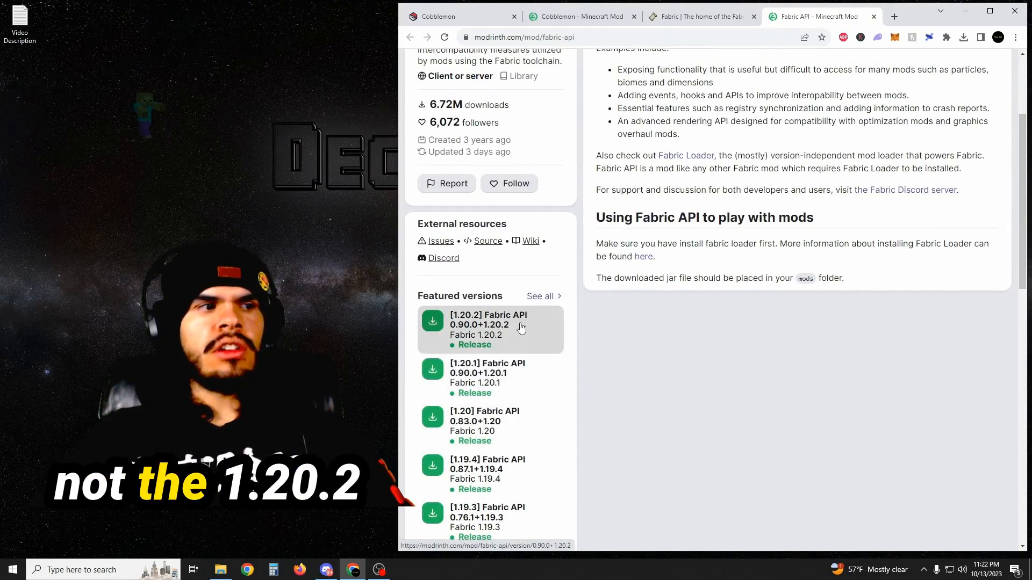
{"action": "left_click", "coordinate": [486, 377]}
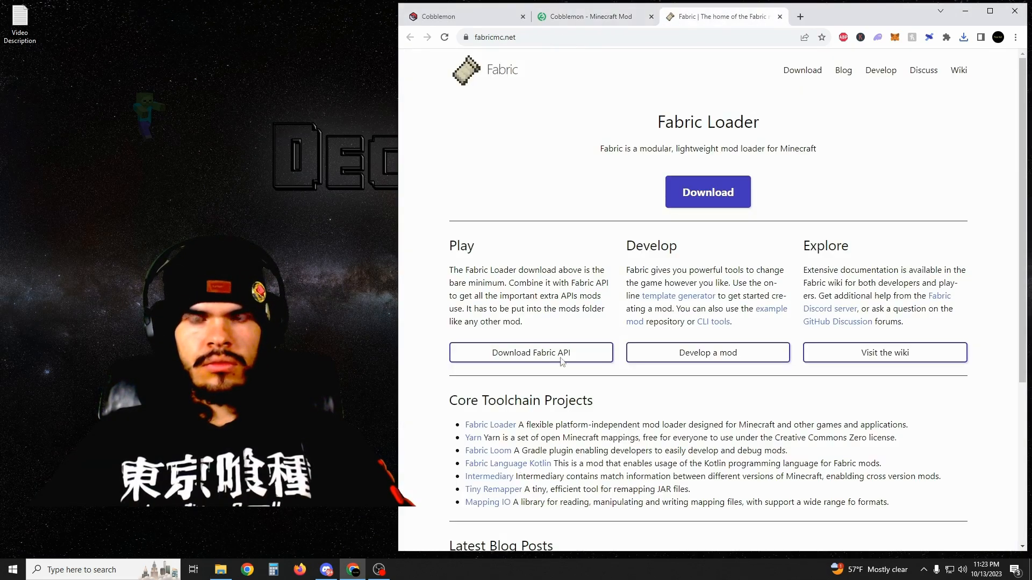
{"action": "mouse_move", "coordinate": [693, 235]}
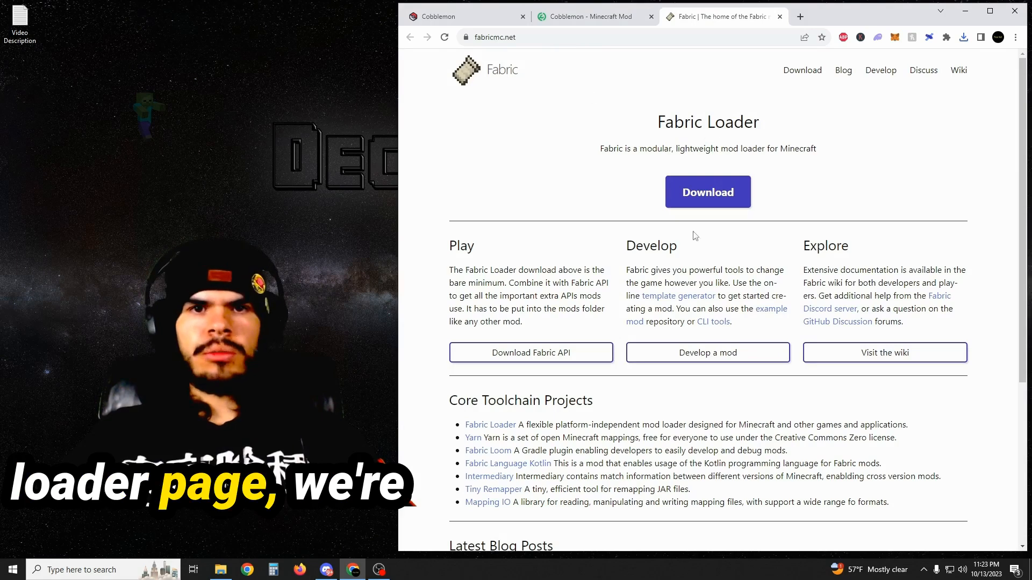
Step: Download the Fabric installer for Windows and keep it despite the warning
{"action": "left_click", "coordinate": [707, 191]}
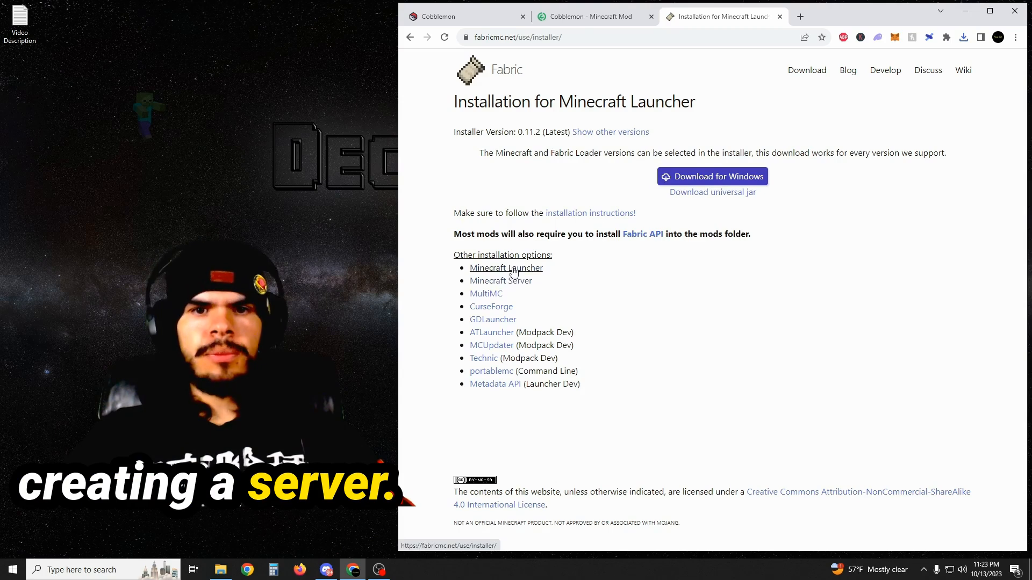
{"action": "left_click", "coordinate": [711, 177]}
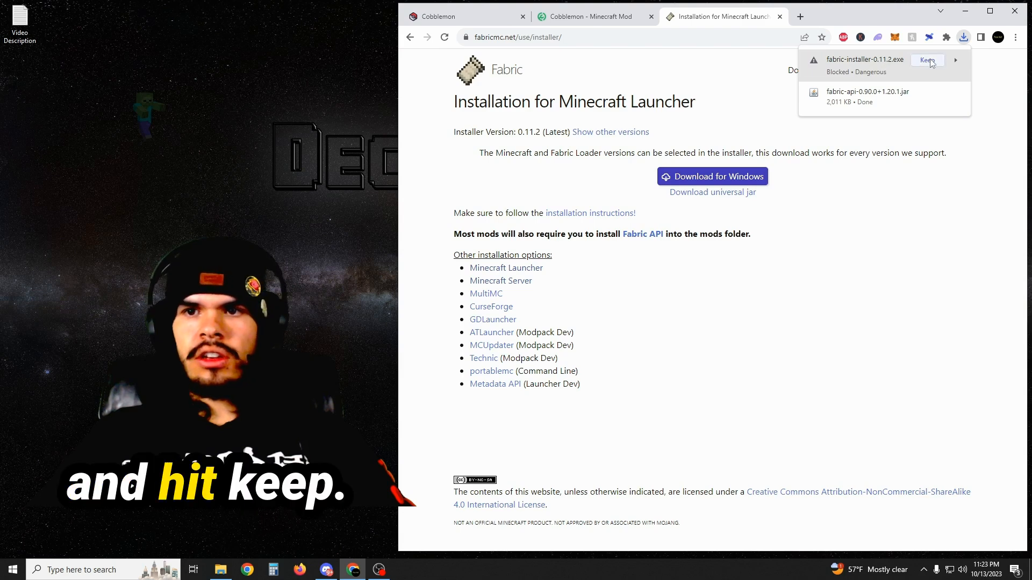
{"action": "left_click", "coordinate": [928, 60]}
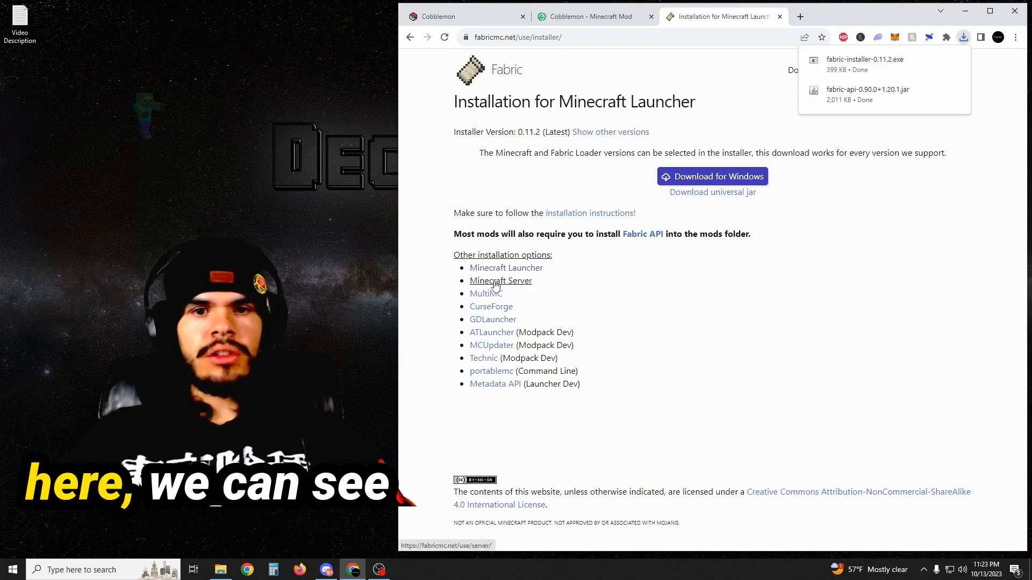
Step: Download the executable Fabric 1.20.1 server launcher jar
{"action": "left_click", "coordinate": [500, 280]}
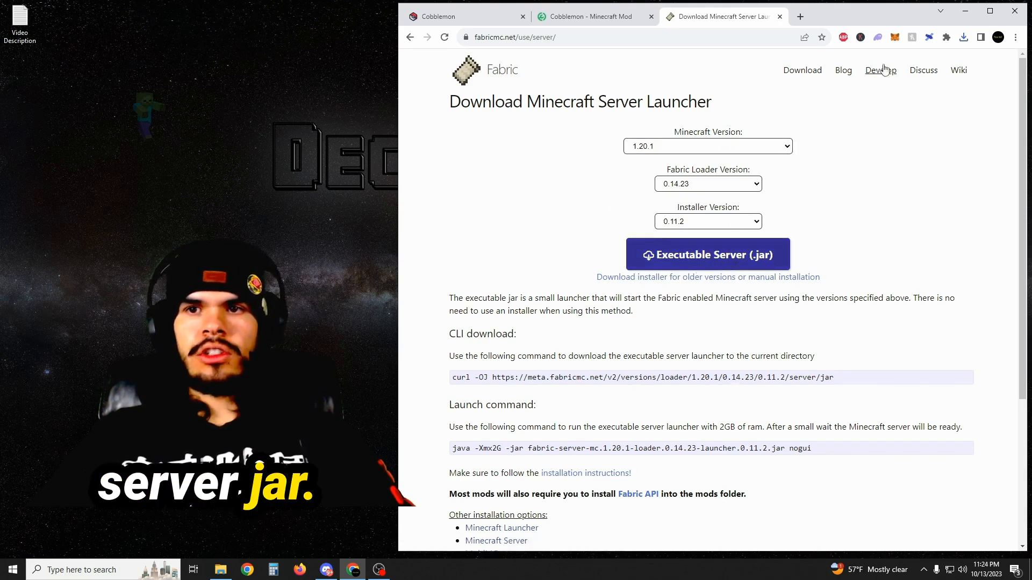
{"action": "left_click", "coordinate": [963, 37]}
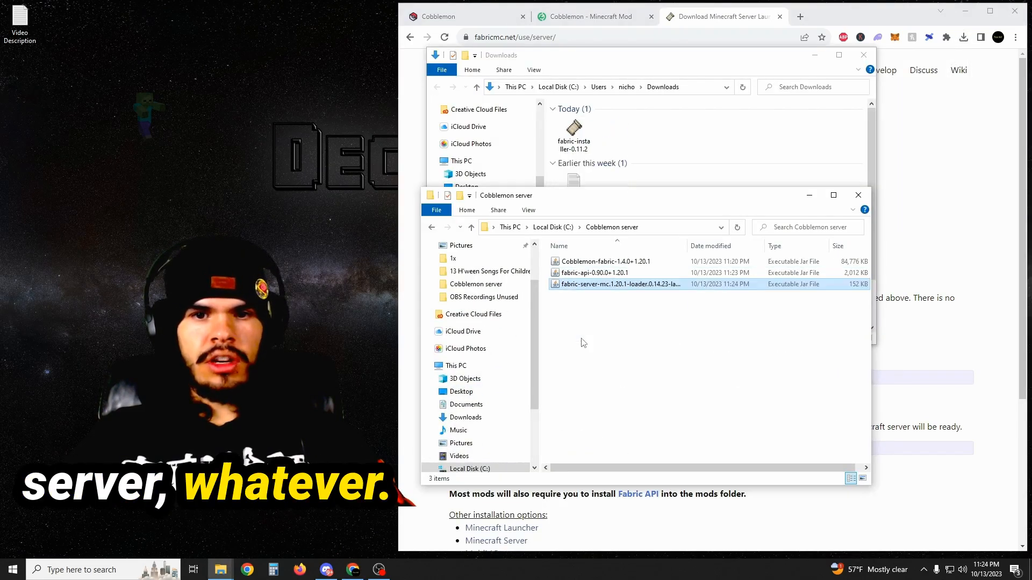
Step: Create a mods folder and move the Cobblemon and Fabric API jars into it
{"action": "right_click", "coordinate": [583, 342]}
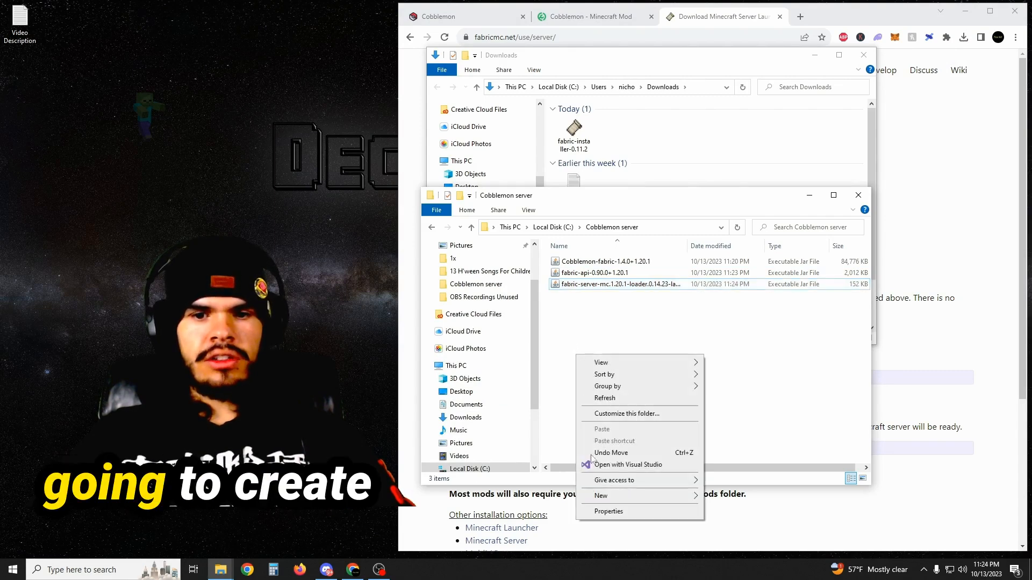
{"action": "left_click", "coordinate": [600, 496]}
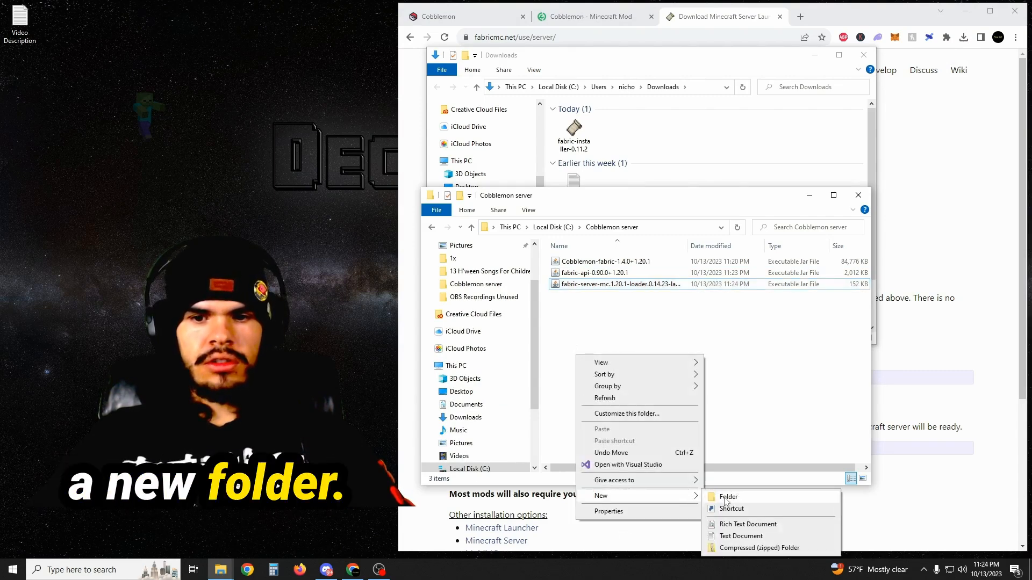
{"action": "left_click", "coordinate": [727, 496]}
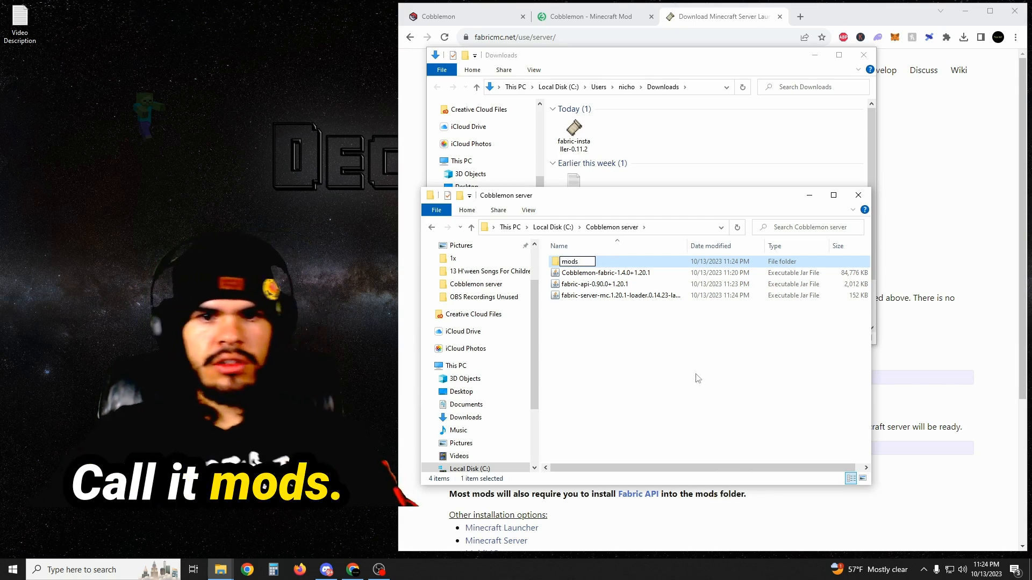
{"action": "left_click", "coordinate": [604, 272]}
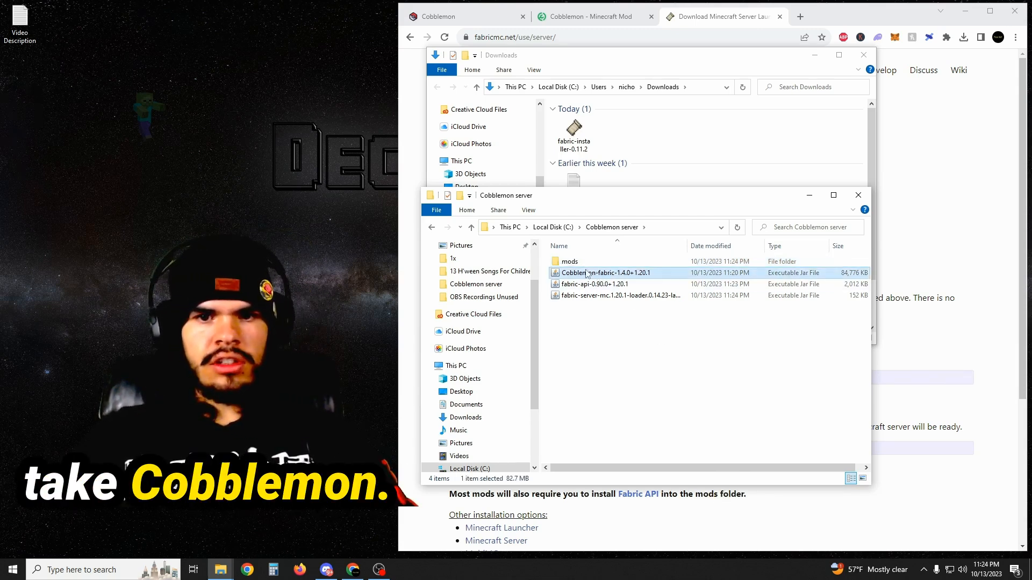
{"action": "left_click", "coordinate": [594, 284]}
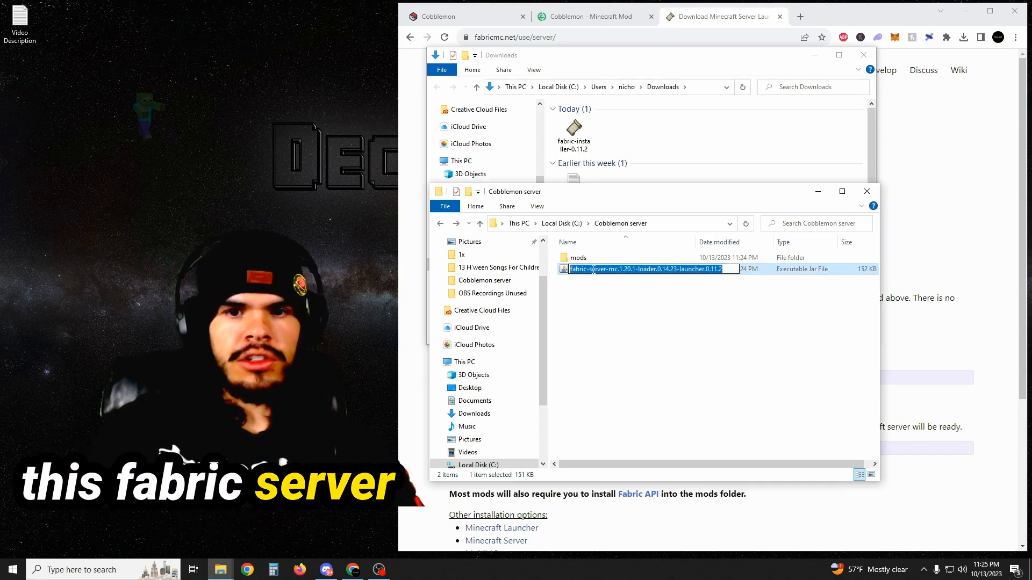
Step: Rename the Fabric server launcher jar to 'server'
{"action": "type", "text": "server"}
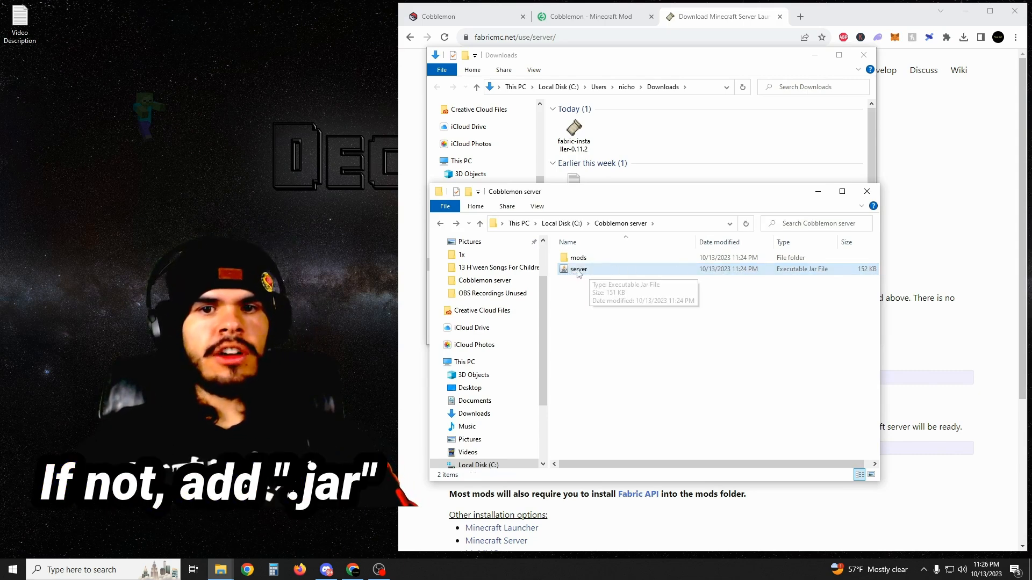
{"action": "double_click", "coordinate": [577, 269]}
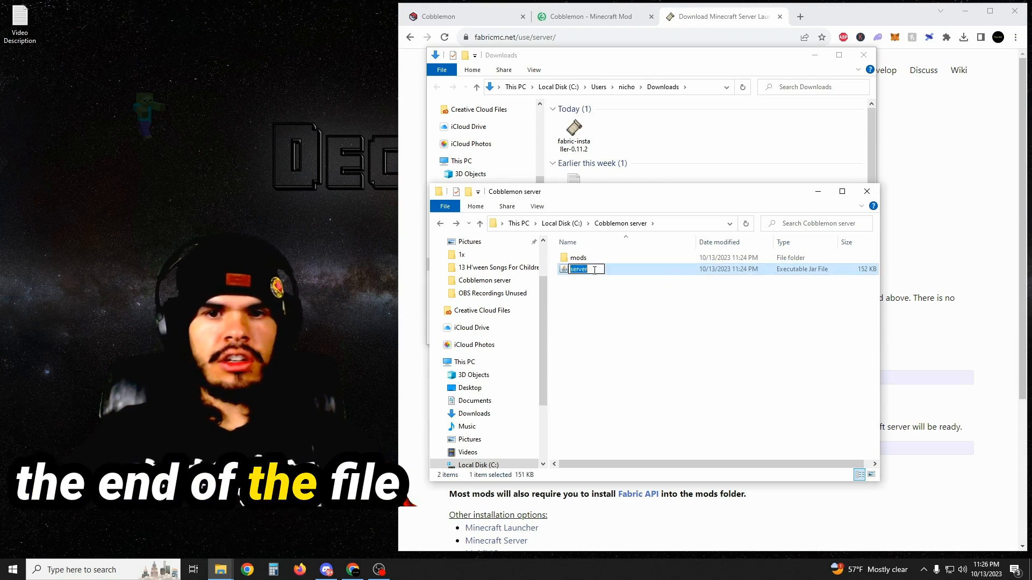
{"action": "right_click", "coordinate": [592, 322]}
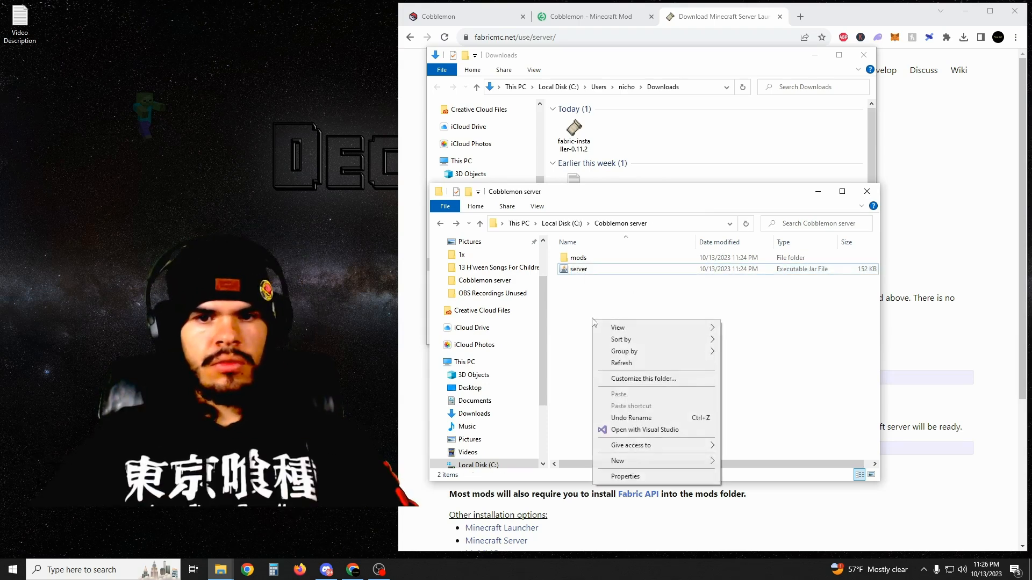
Step: Create run.txt containing 'java -Xms1G -Xmx6G -jar server.jar nogui'
{"action": "left_click", "coordinate": [617, 461]}
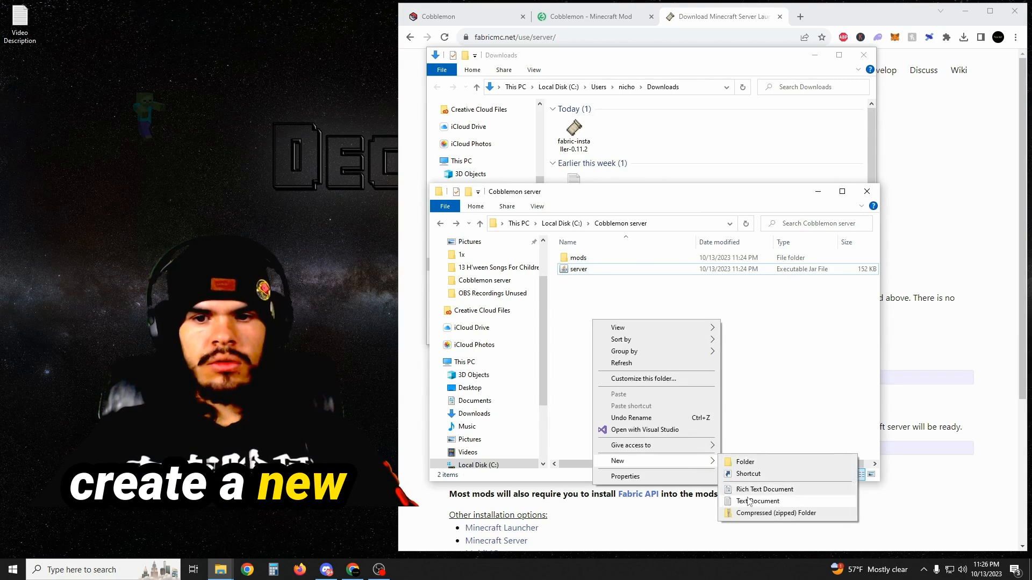
{"action": "left_click", "coordinate": [757, 501]}
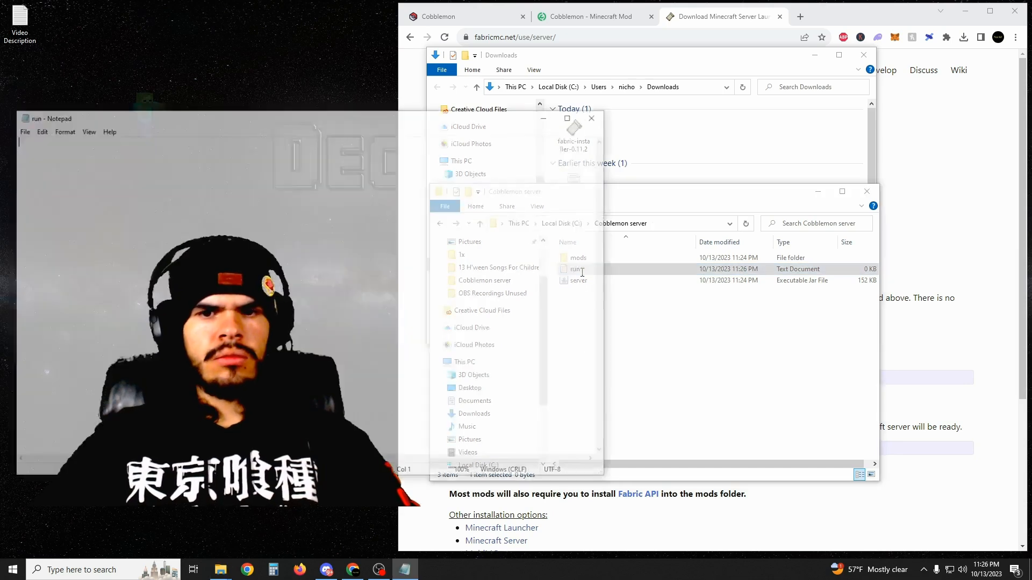
{"action": "type", "text": "java -Xm"}
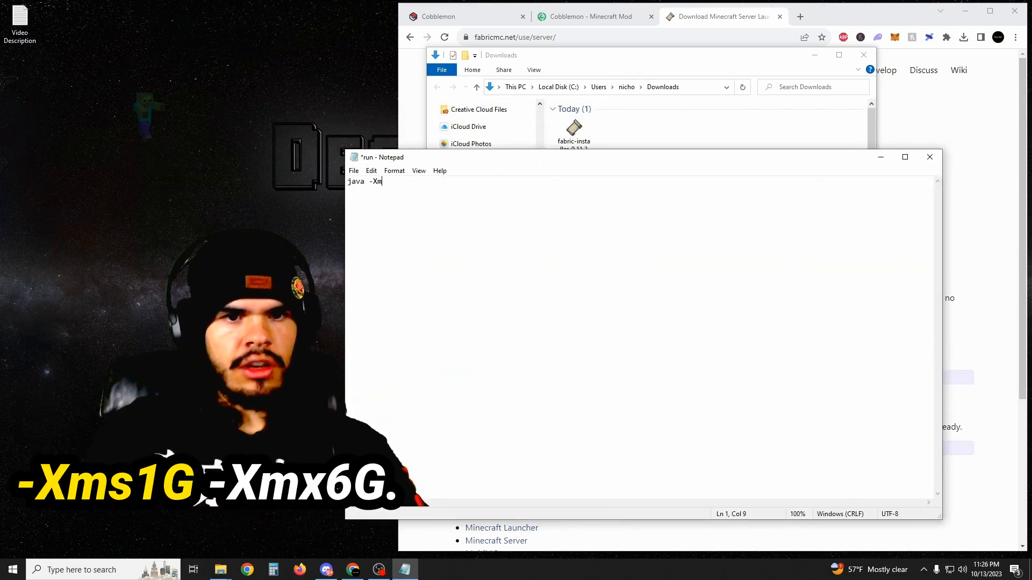
{"action": "type", "text": "s1G"}
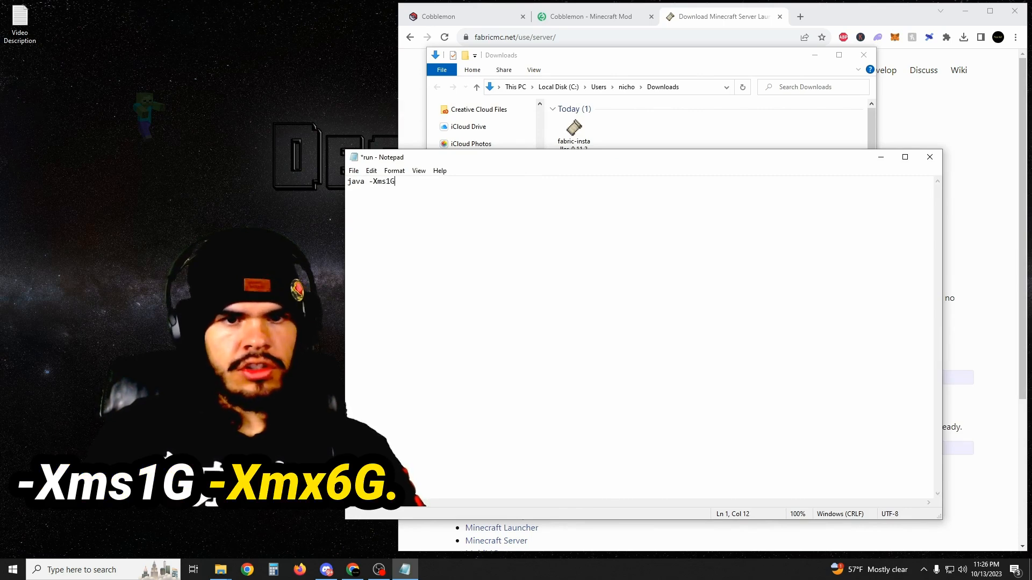
{"action": "type", "text": "-Xmx"}
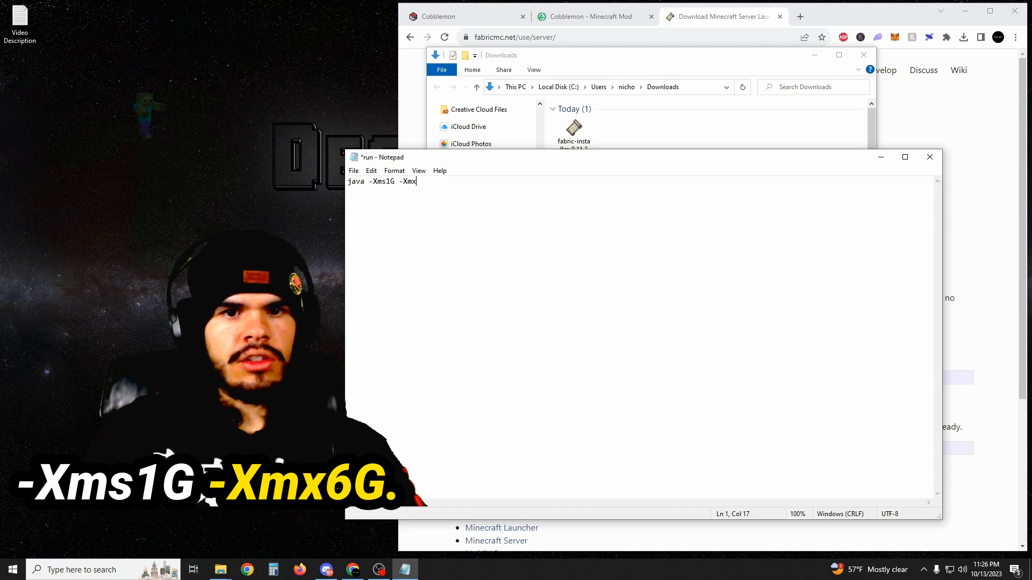
{"action": "type", "text": "6G"}
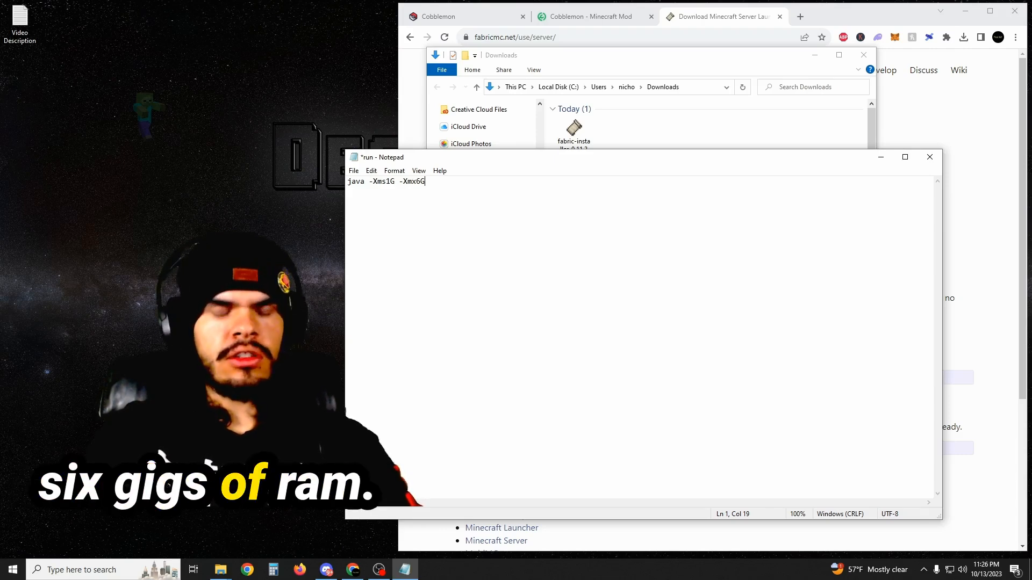
{"action": "type", "text": "-jar"}
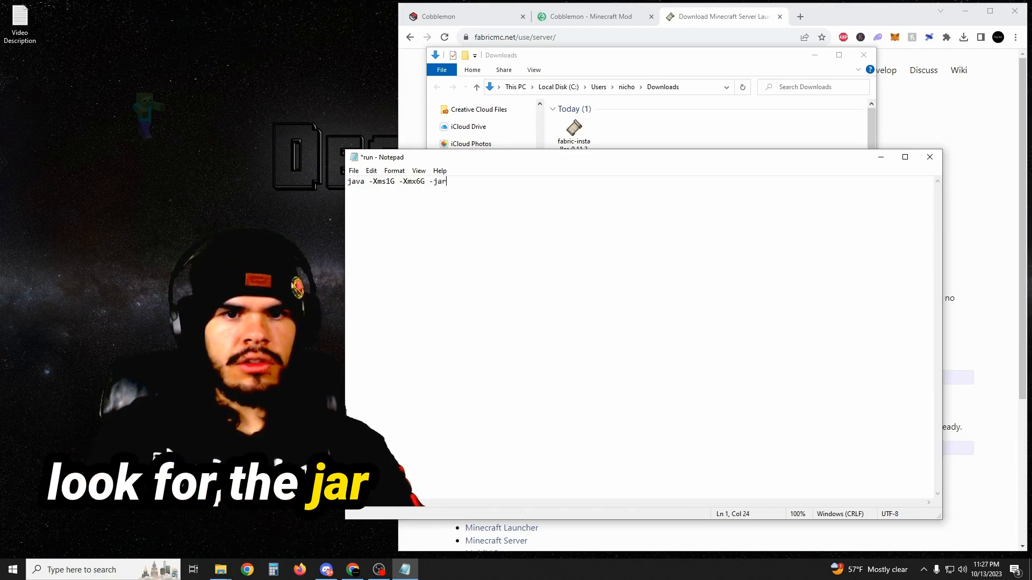
{"action": "type", "text": "server.jar"}
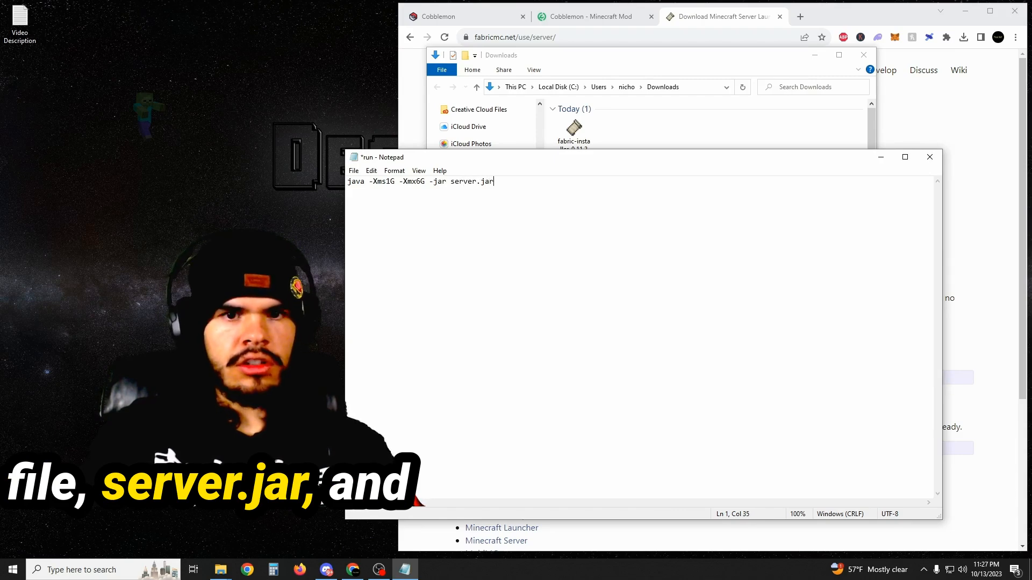
{"action": "type", "text": "noguio"}
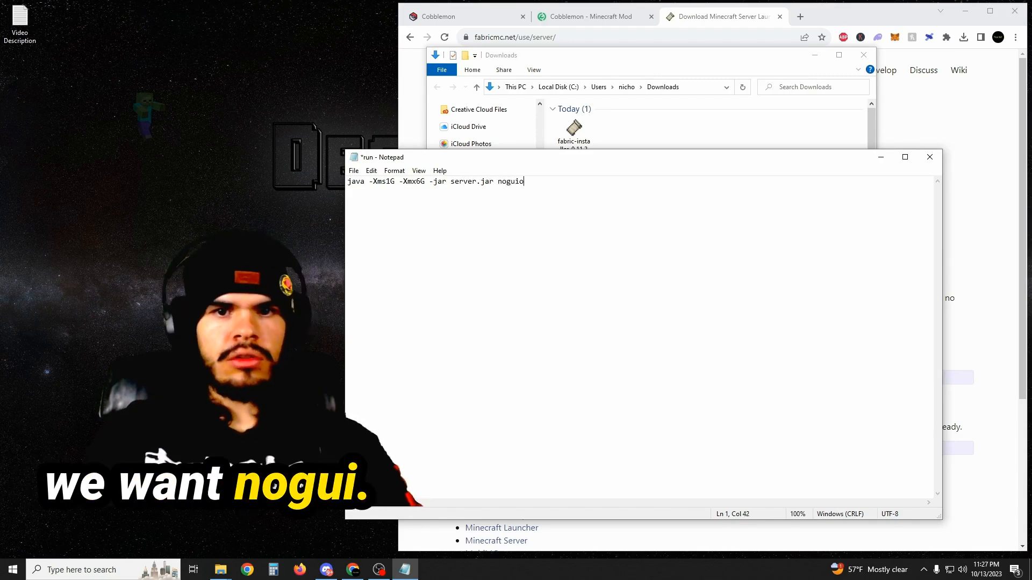
Step: Save the launch script as run.bat in the Cobblemon server folder
{"action": "left_click", "coordinate": [354, 171]}
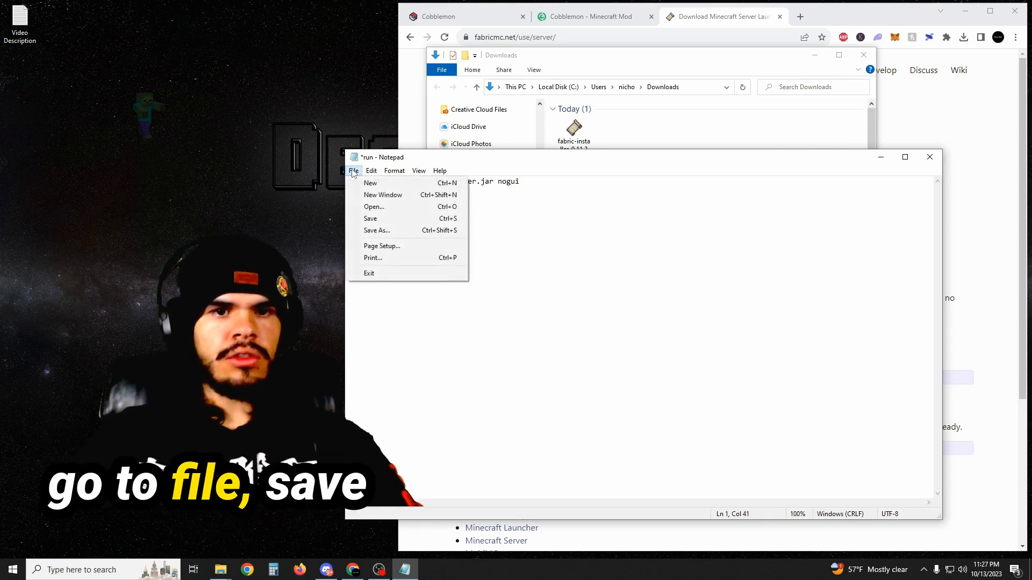
{"action": "left_click", "coordinate": [377, 230]}
{"action": "type", "text": "run.bat"}
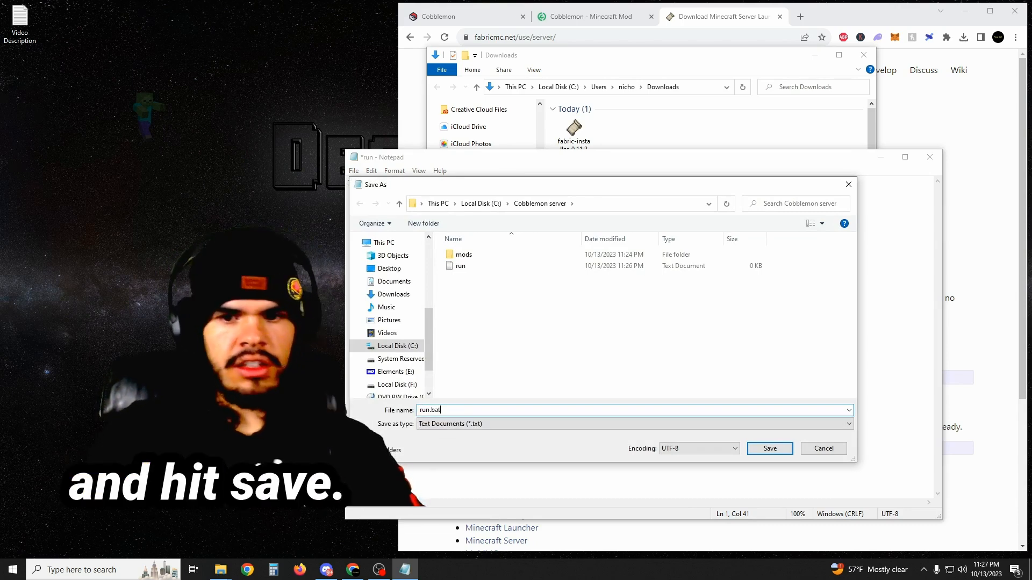
{"action": "left_click", "coordinate": [768, 448]}
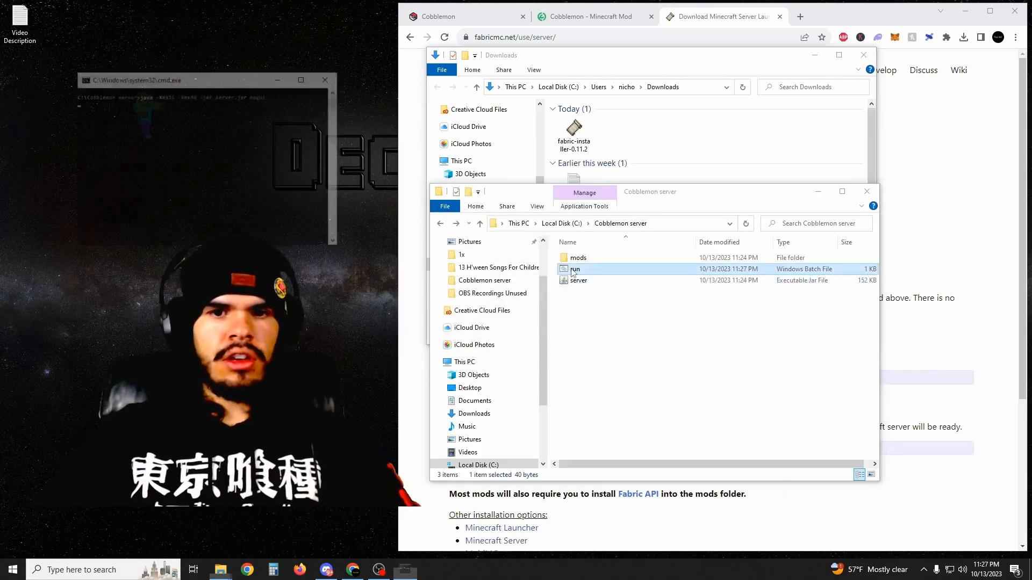
Step: Launch run.bat, then install Fabric Loader for Minecraft 1.20.1 client and close the installer
{"action": "double_click", "coordinate": [574, 269]}
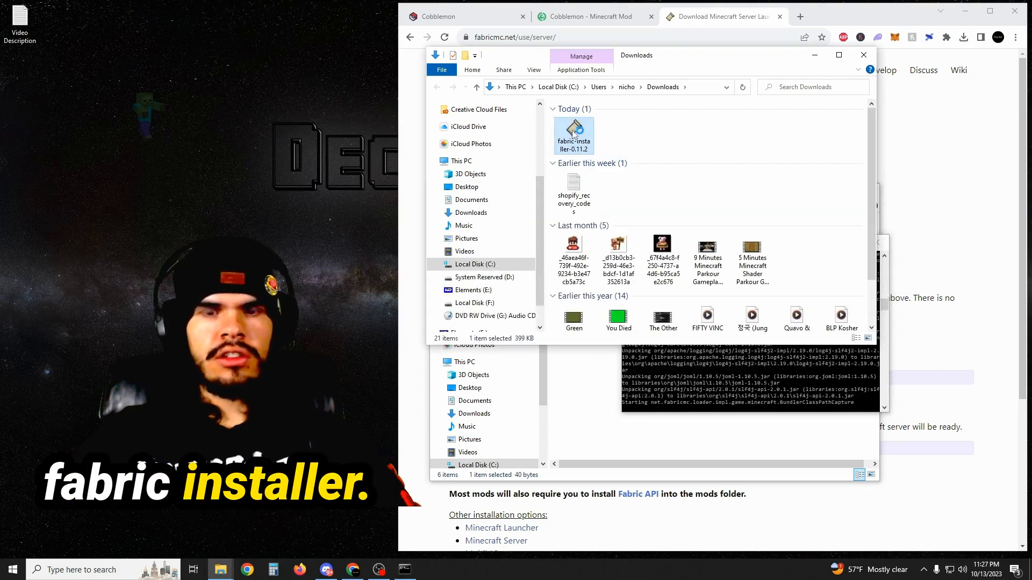
{"action": "left_click", "coordinate": [637, 204]}
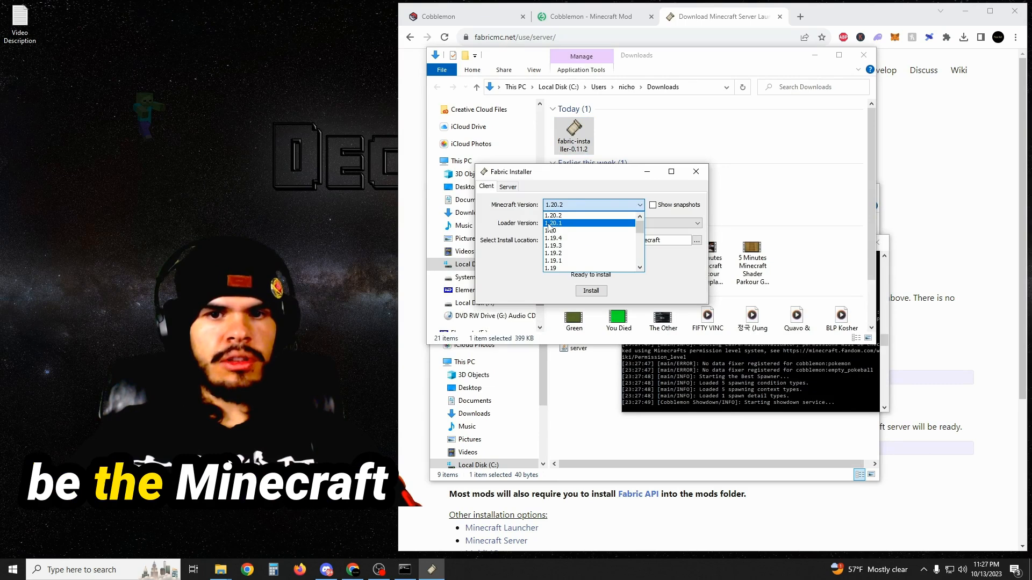
{"action": "left_click", "coordinate": [553, 222]}
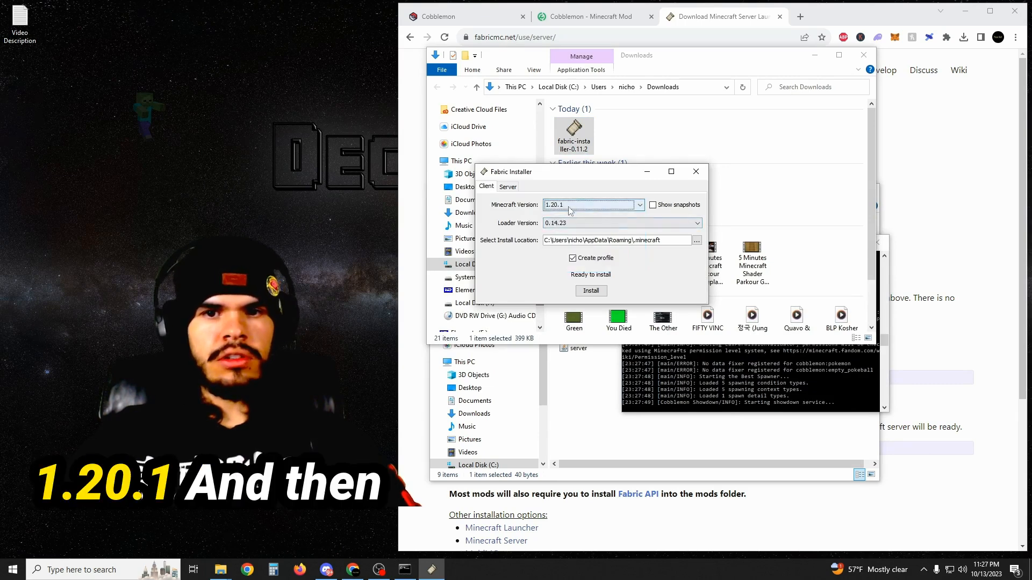
{"action": "left_click", "coordinate": [590, 292]}
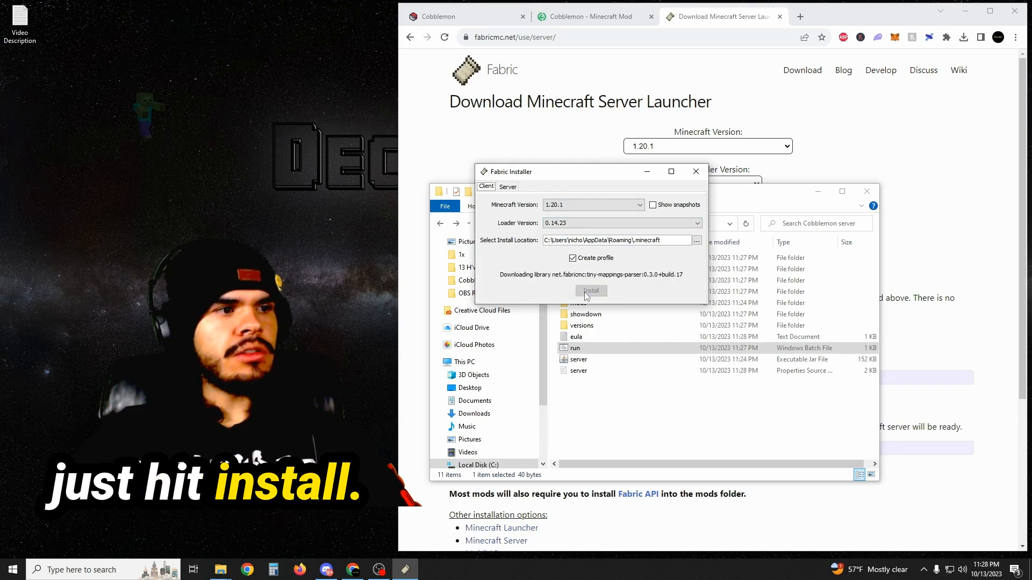
{"action": "left_click", "coordinate": [590, 292]}
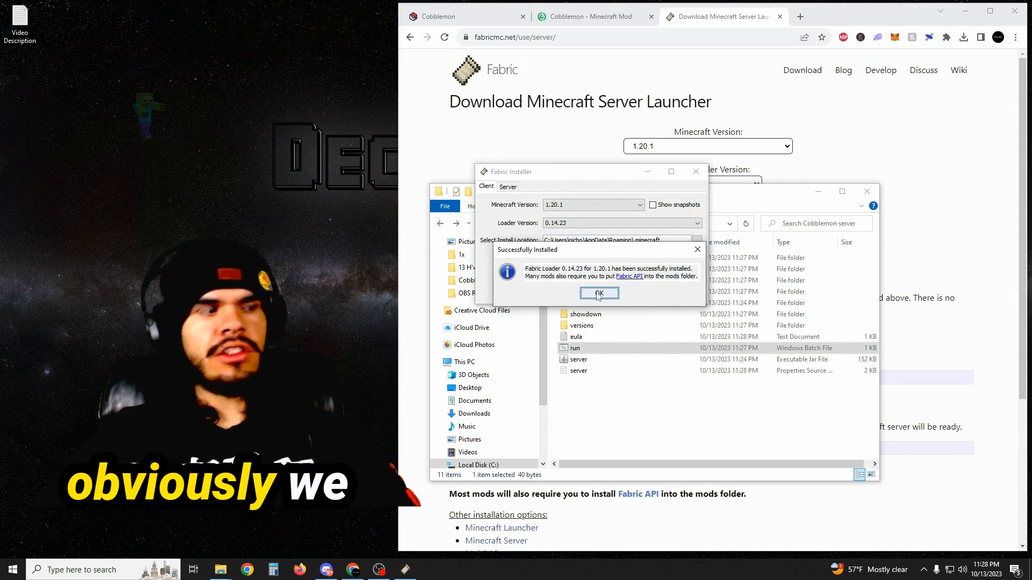
{"action": "left_click", "coordinate": [598, 293]}
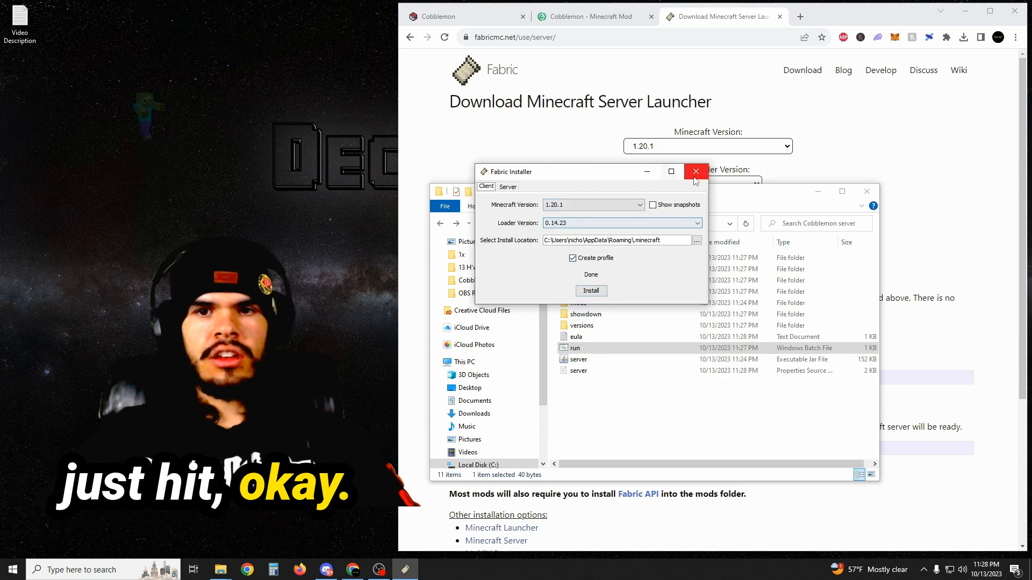
{"action": "left_click", "coordinate": [695, 172]}
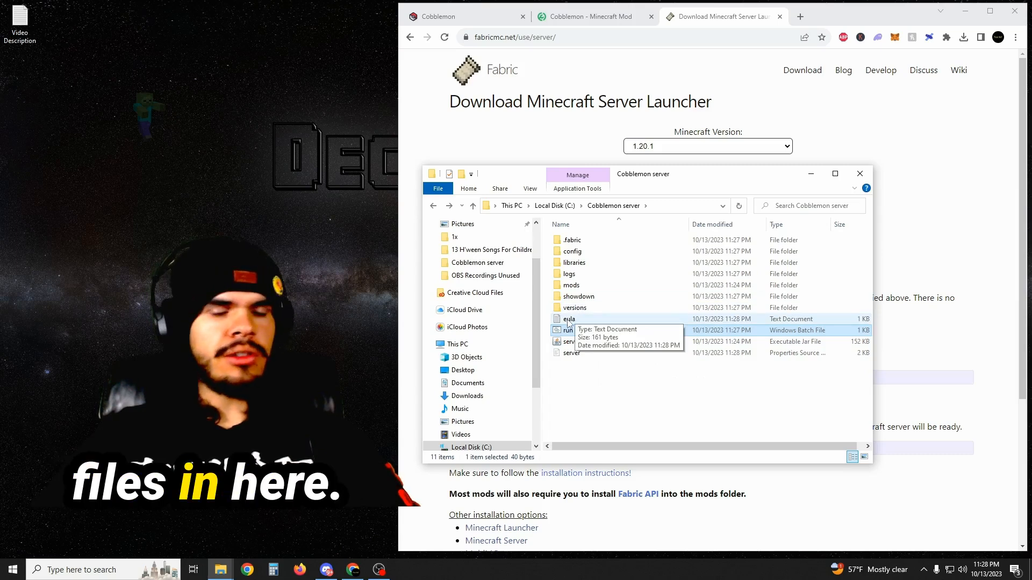
Step: Change the eula value from false to true
{"action": "double_click", "coordinate": [569, 318]}
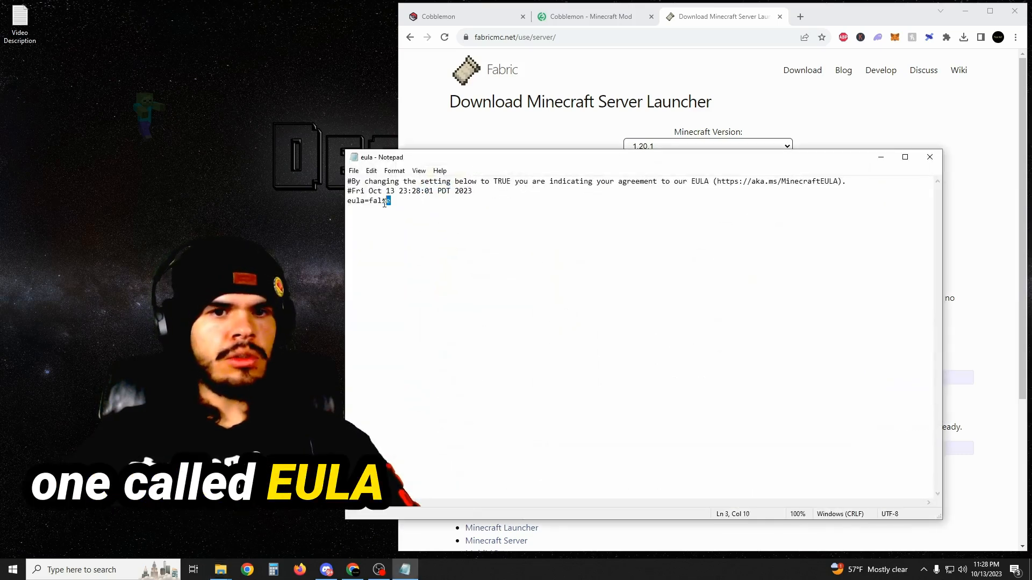
{"action": "type", "text": "true"}
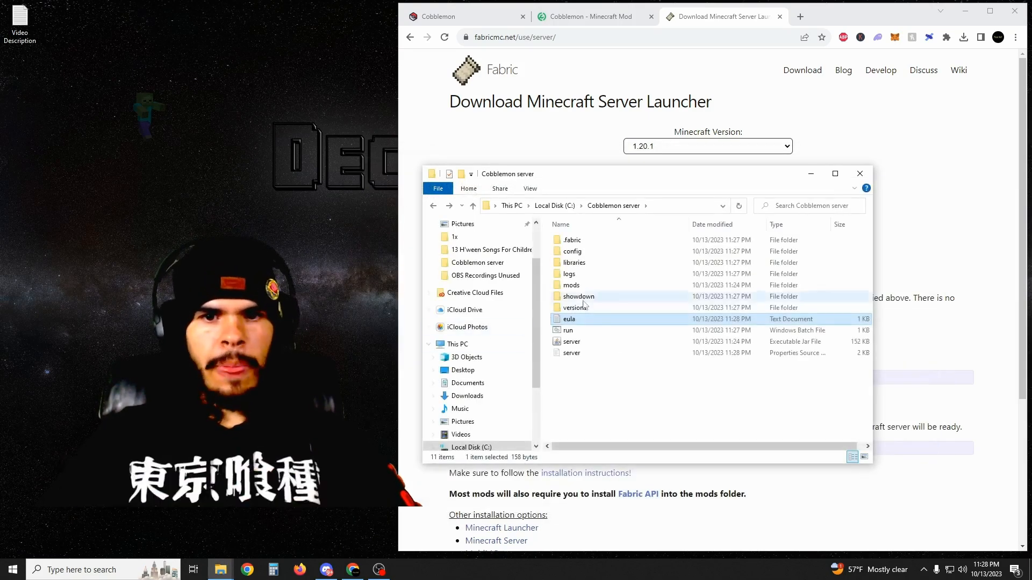
Step: Look at the server.properties options, then enter the server's mods folder
{"action": "right_click", "coordinate": [571, 353]}
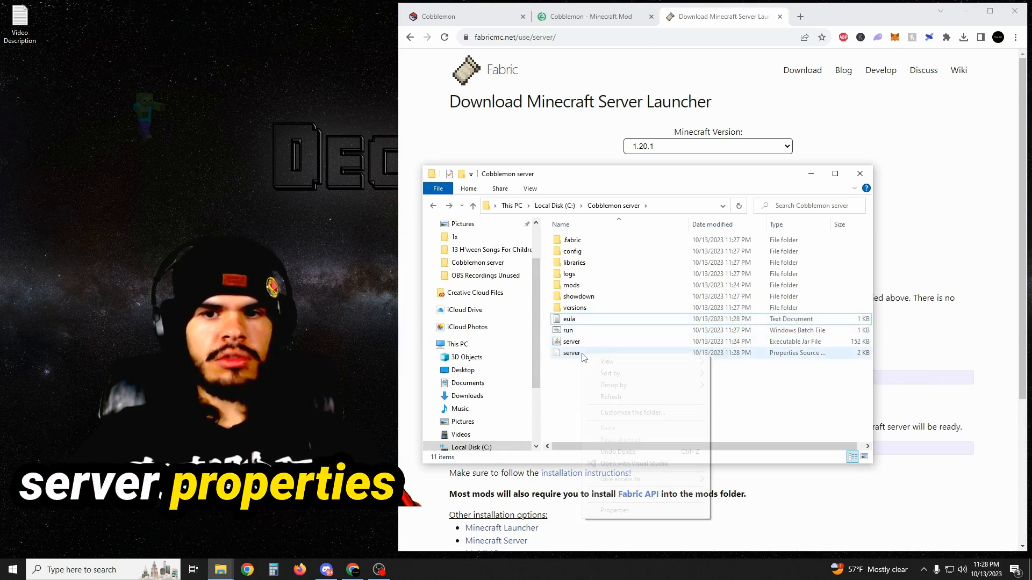
{"action": "right_click", "coordinate": [570, 352]}
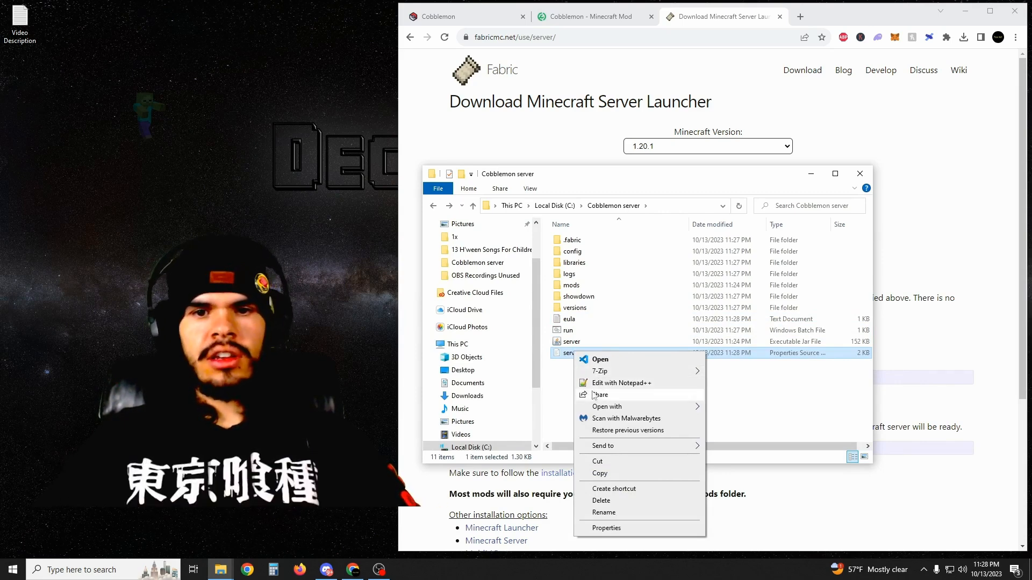
{"action": "left_click", "coordinate": [599, 260]}
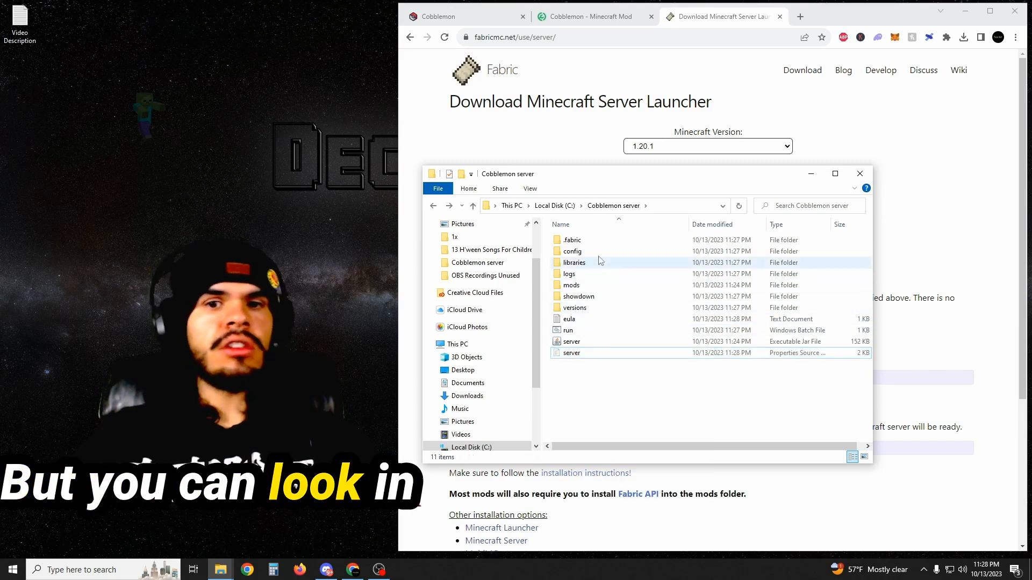
{"action": "mouse_move", "coordinate": [568, 330]}
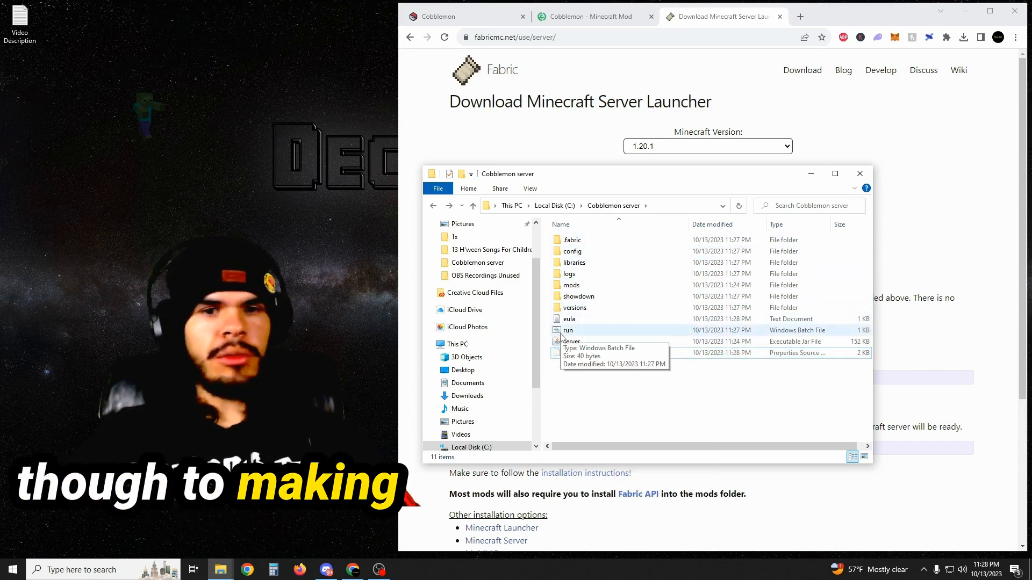
{"action": "double_click", "coordinate": [570, 285]}
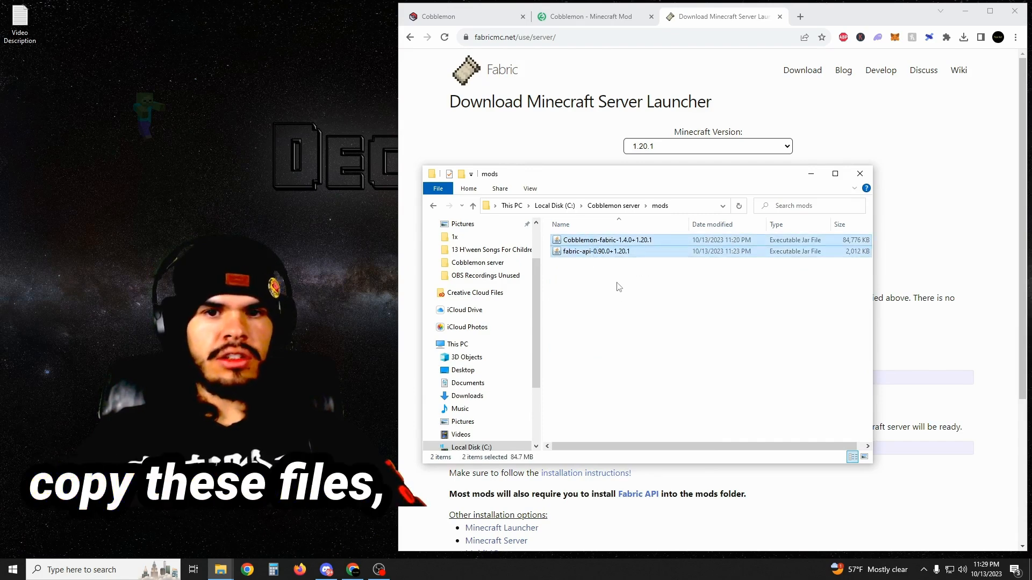
Step: Bring up the copy options for the Cobblemon and Fabric API jars
{"action": "right_click", "coordinate": [595, 251]}
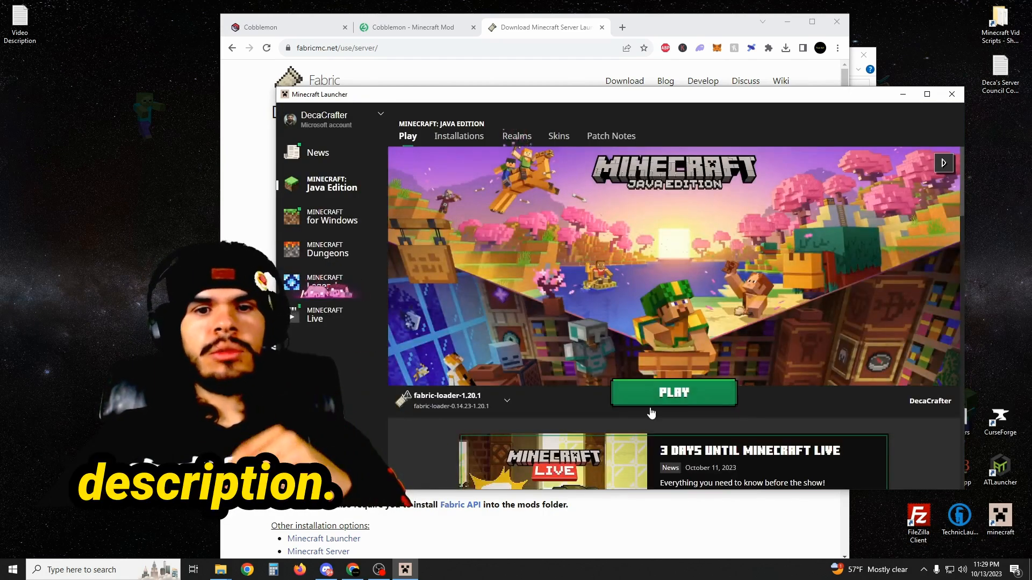
{"action": "mouse_move", "coordinate": [596, 391]}
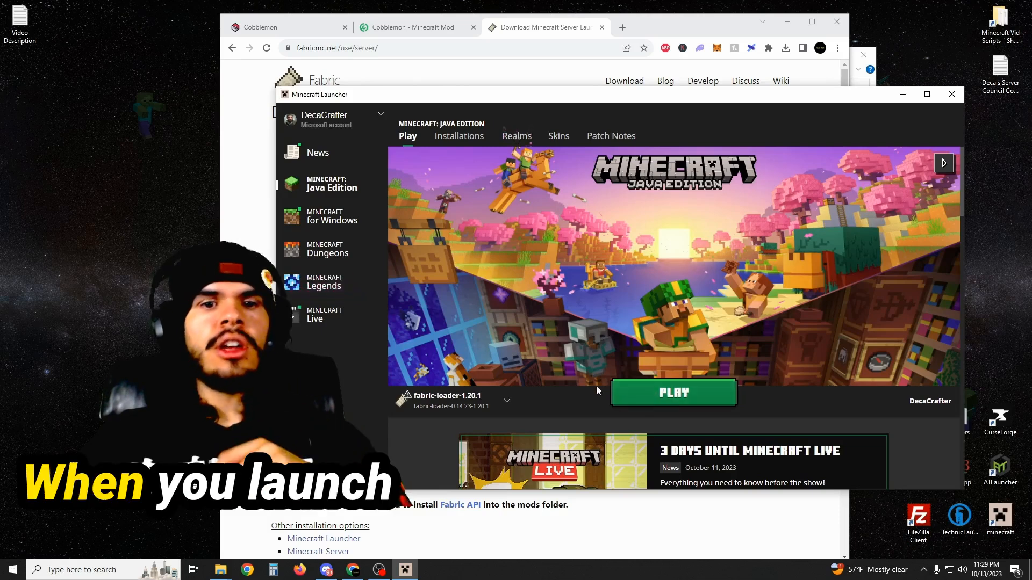
{"action": "mouse_move", "coordinate": [450, 401]}
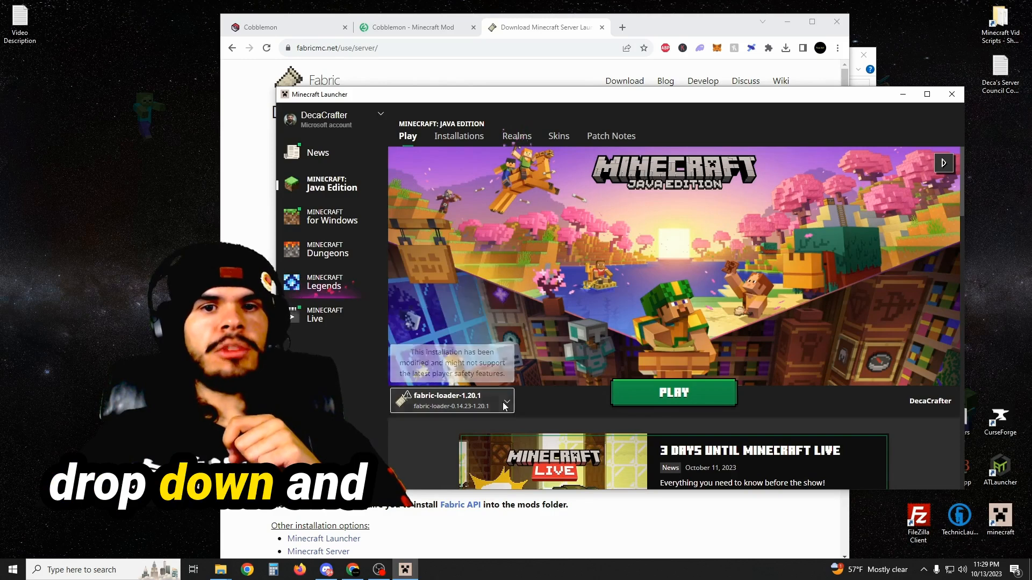
Step: From Installations, go into the fabric-loader-1.20.1 game folder's mods directory
{"action": "left_click", "coordinate": [459, 137]}
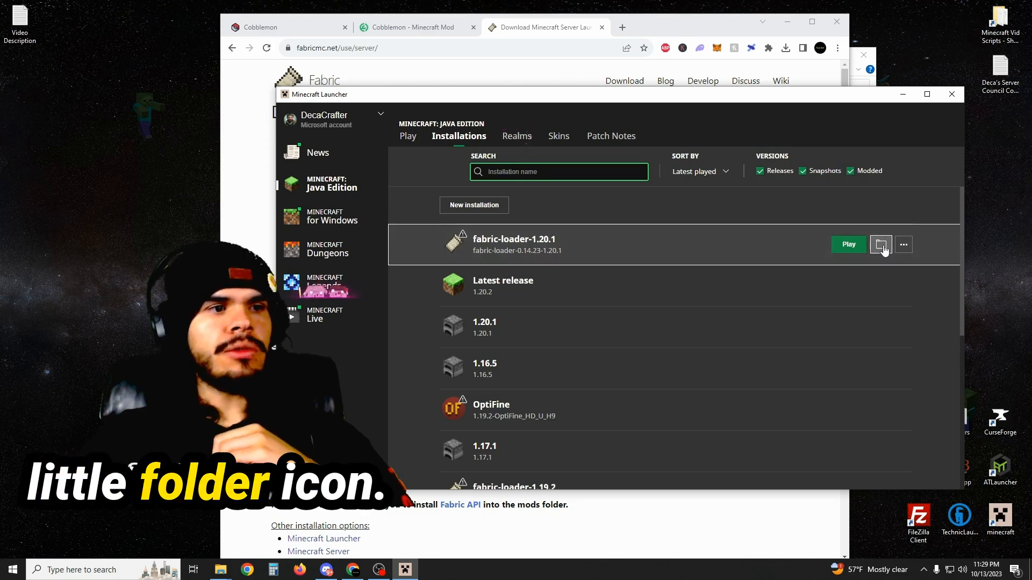
{"action": "left_click", "coordinate": [880, 244]}
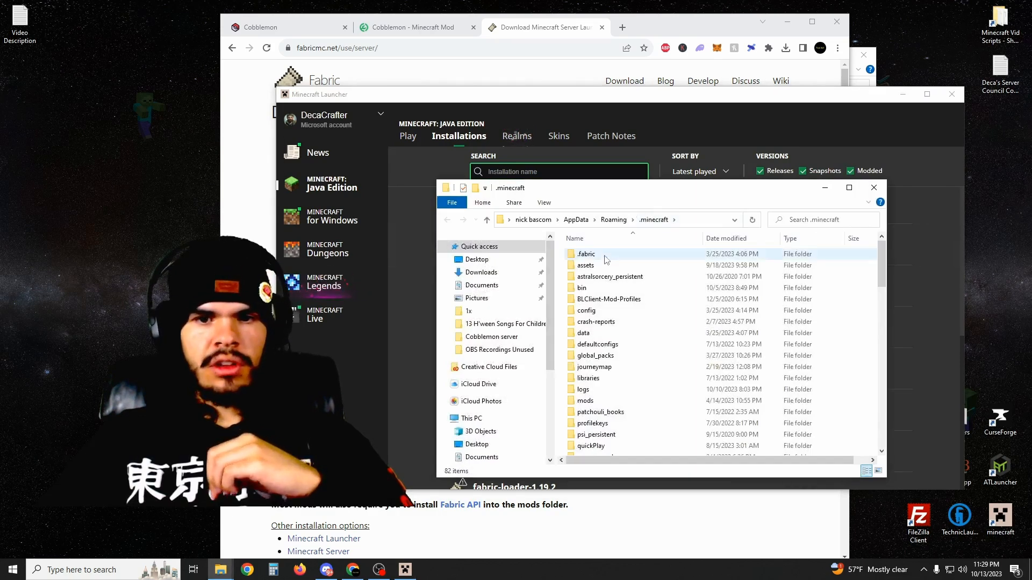
{"action": "double_click", "coordinate": [585, 400]}
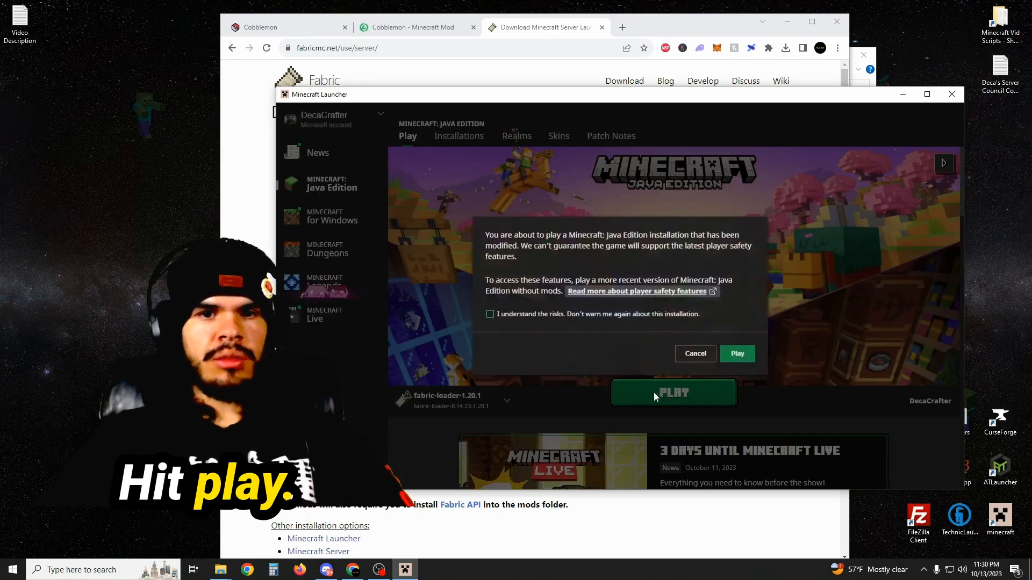
Step: Accept the modified-installation warning to start the game, and start the Cobblemon server via run.bat
{"action": "left_click", "coordinate": [736, 353]}
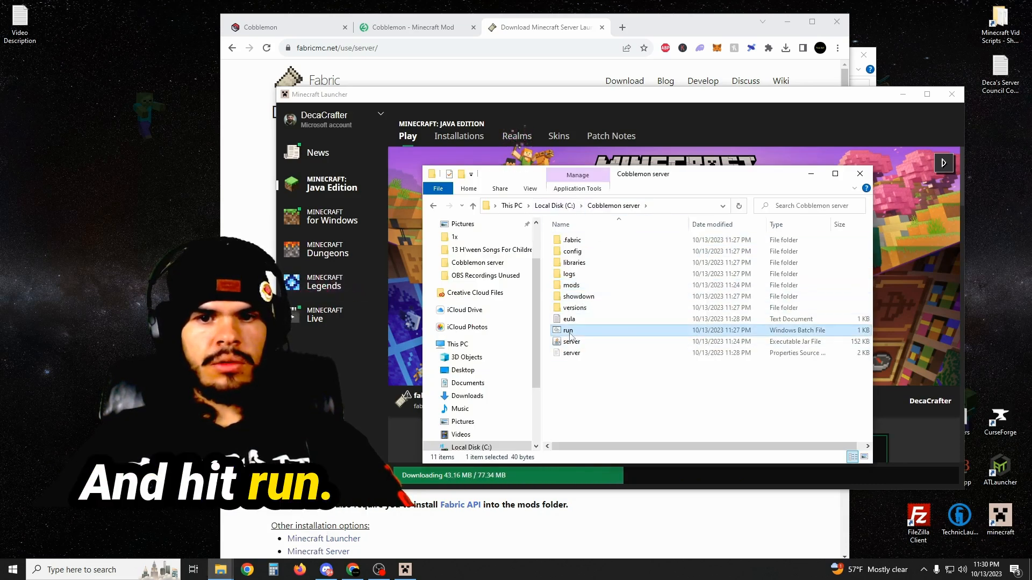
{"action": "double_click", "coordinate": [568, 330]}
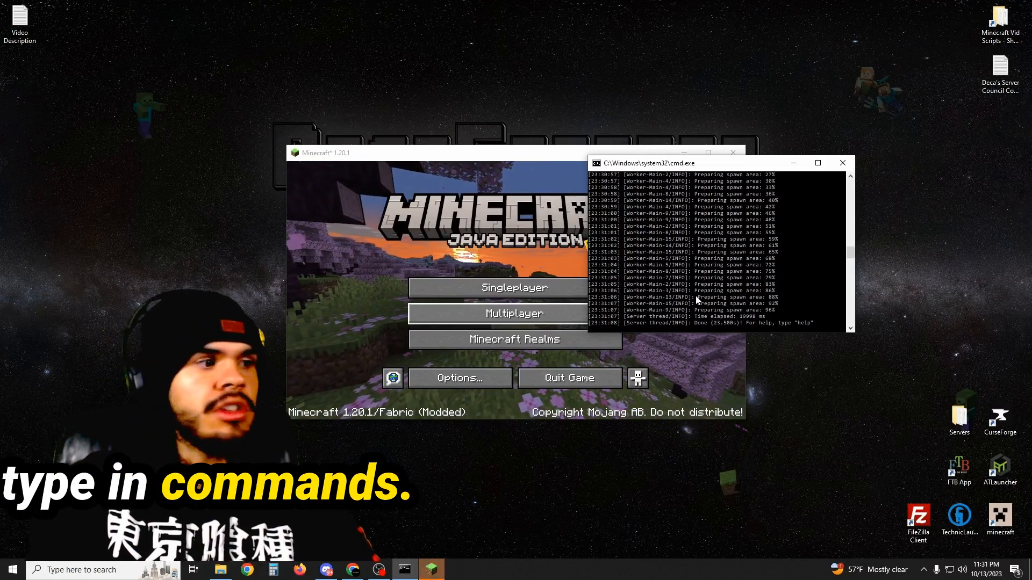
Step: Grant operator rights with 'op decacrafter' in the server console
{"action": "type", "text": "op decacrafter"}
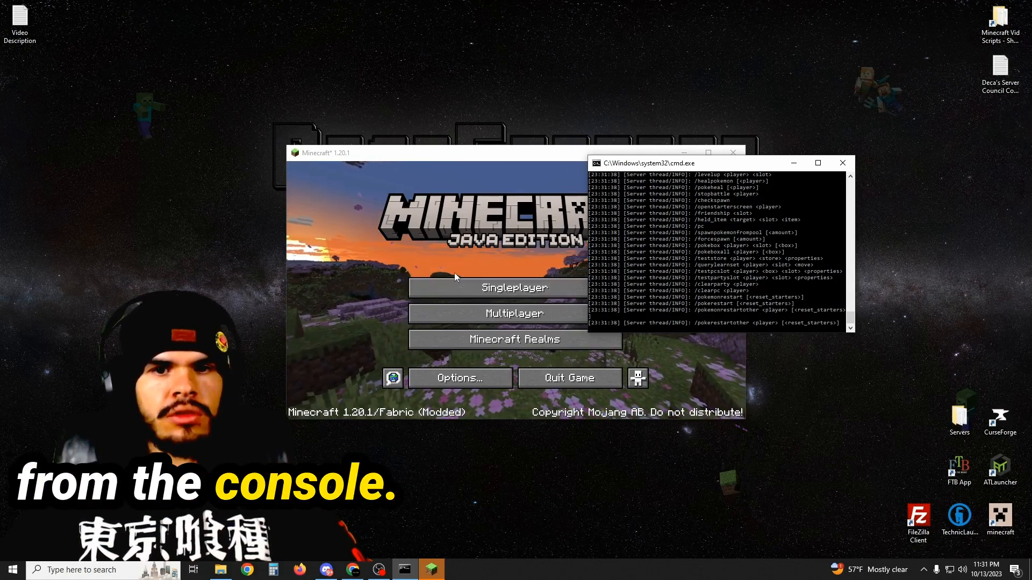
Step: Add a multiplayer server named 'my awesome cobblemon server' with address 0 (localhost)
{"action": "left_click", "coordinate": [514, 313]}
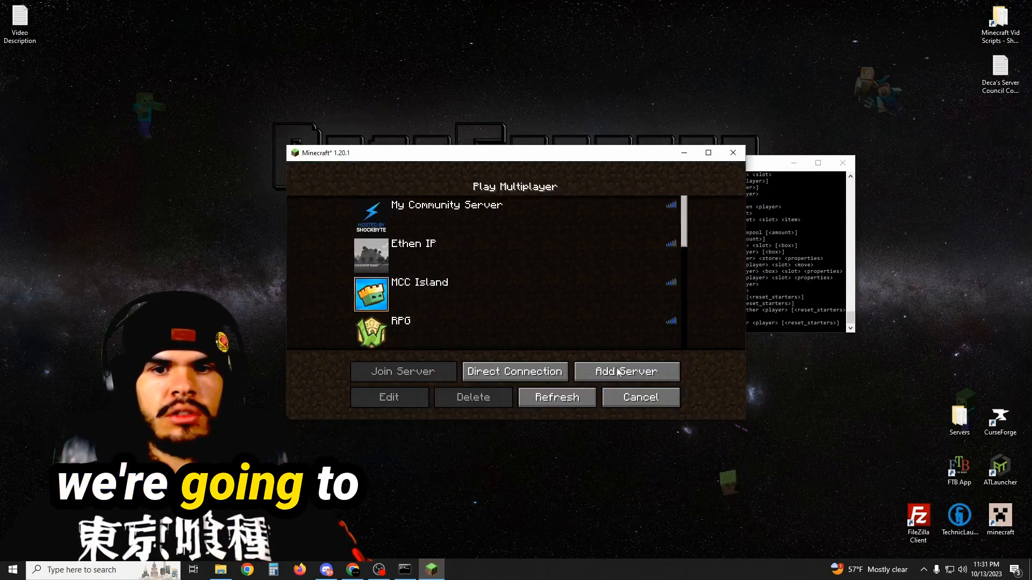
{"action": "left_click", "coordinate": [625, 371]}
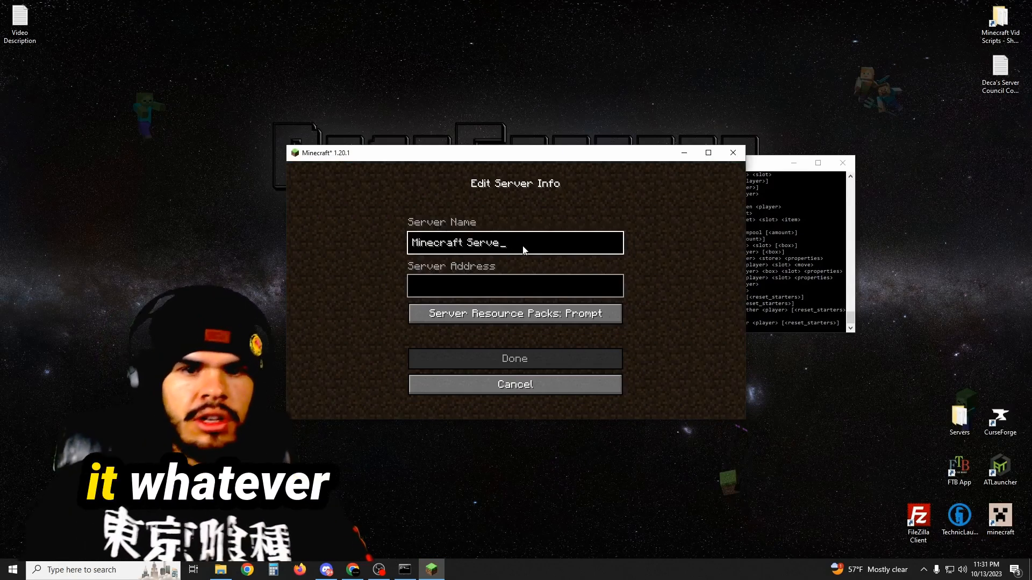
{"action": "type", "text": "my awesome cobblemon server"}
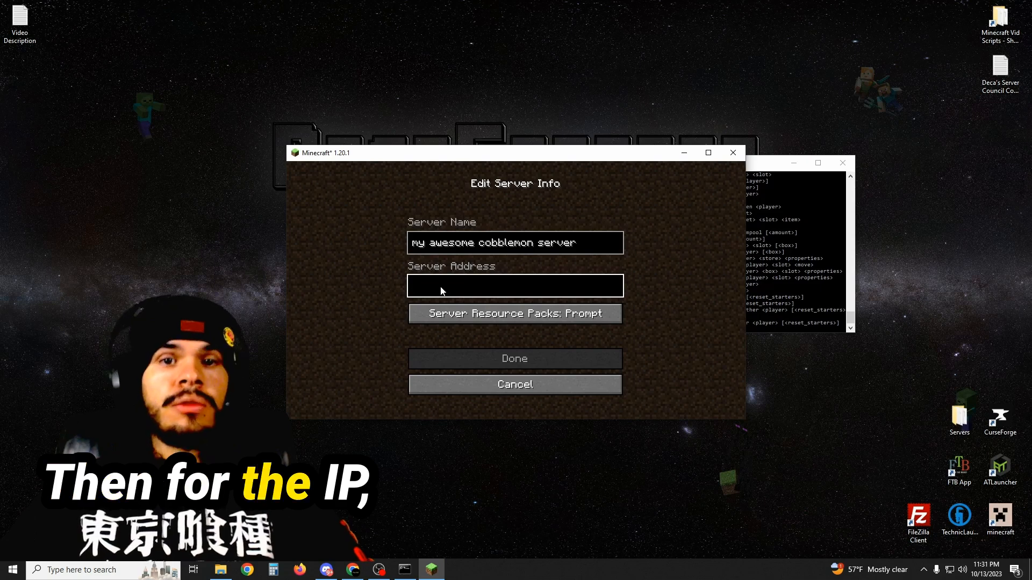
{"action": "type", "text": "0"}
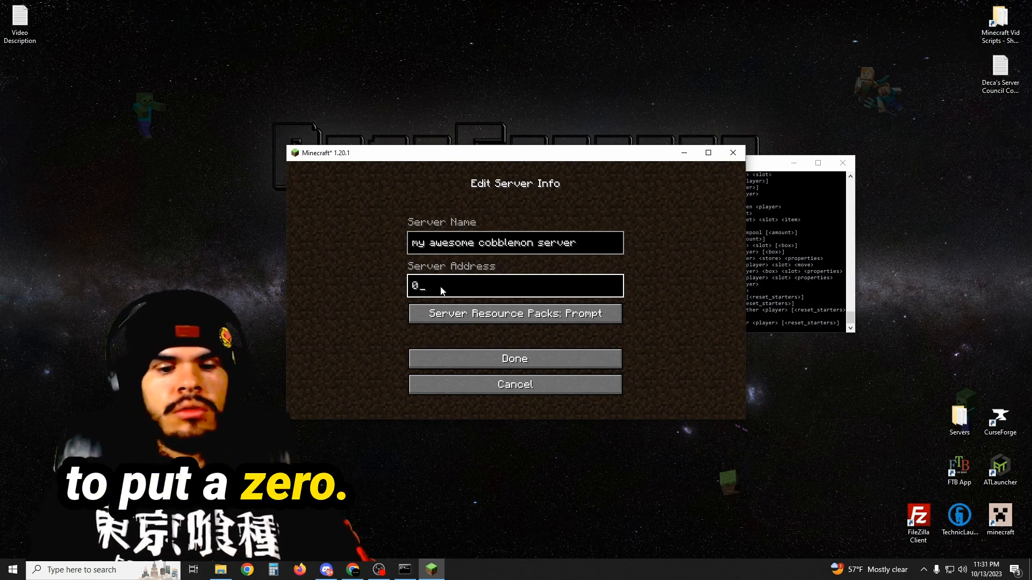
{"action": "type", "text": "localhost"}
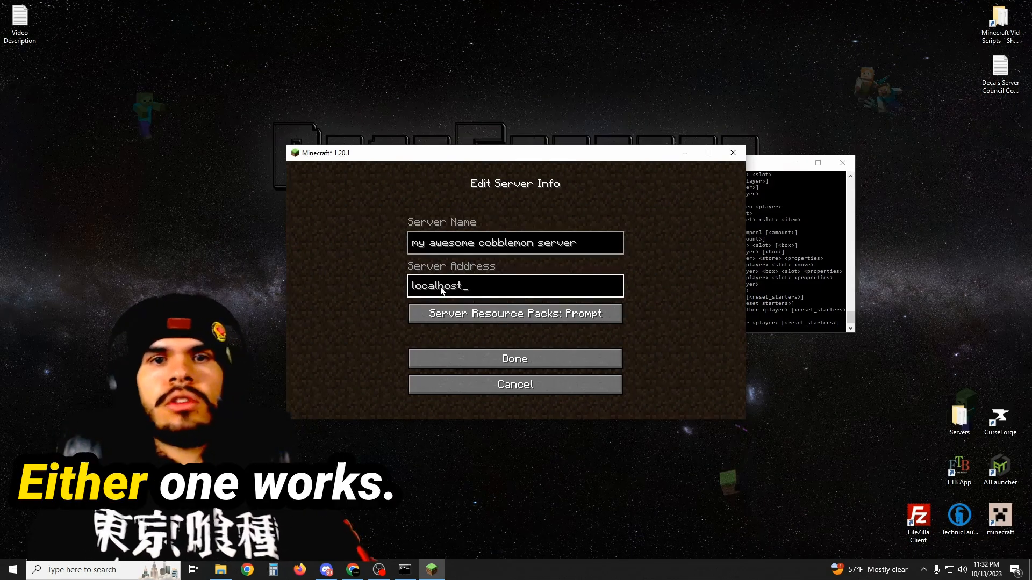
{"action": "left_click", "coordinate": [515, 286]}
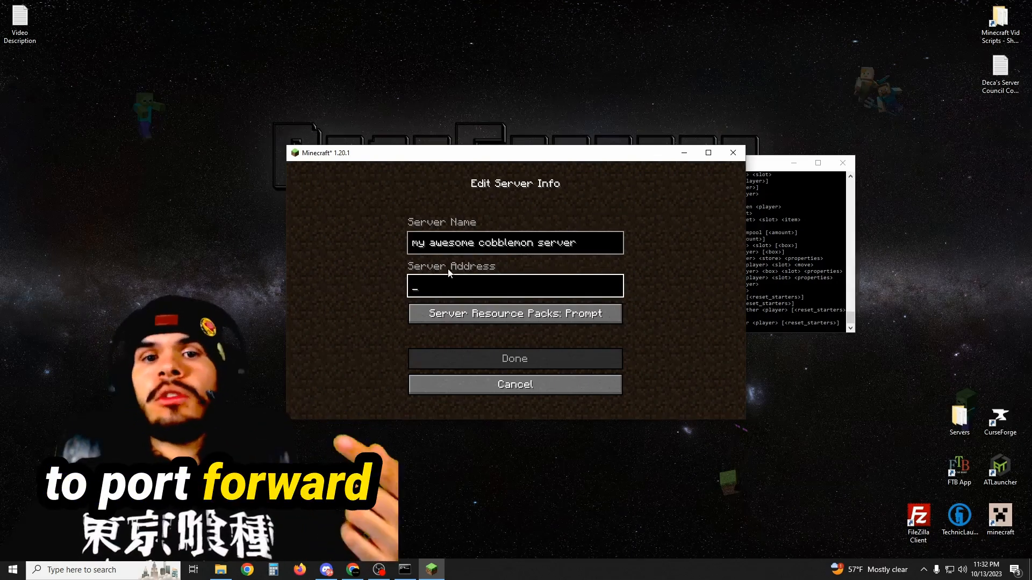
{"action": "type", "text": "0"}
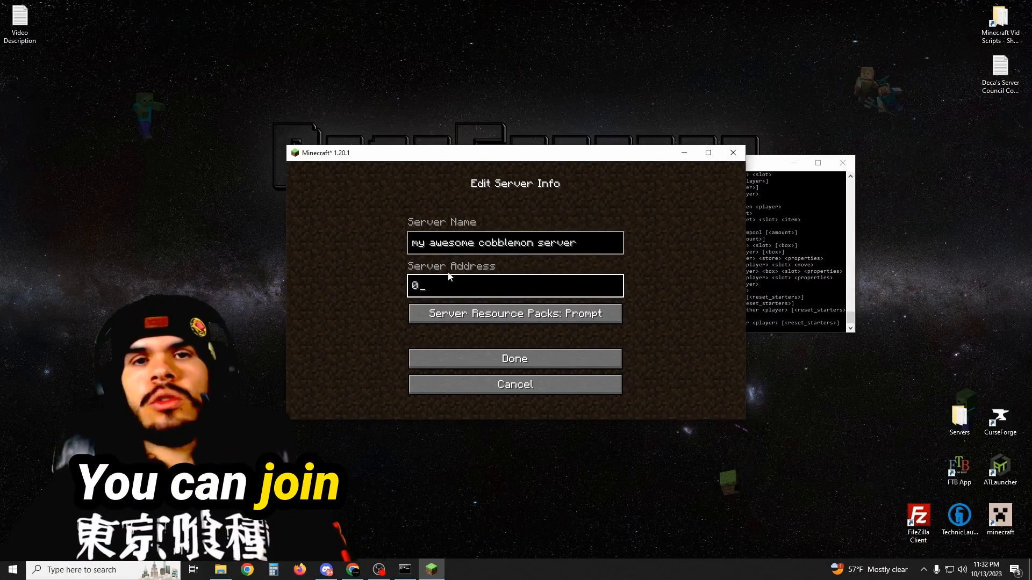
Step: Save the new server entry and join its world
{"action": "left_click", "coordinate": [514, 357]}
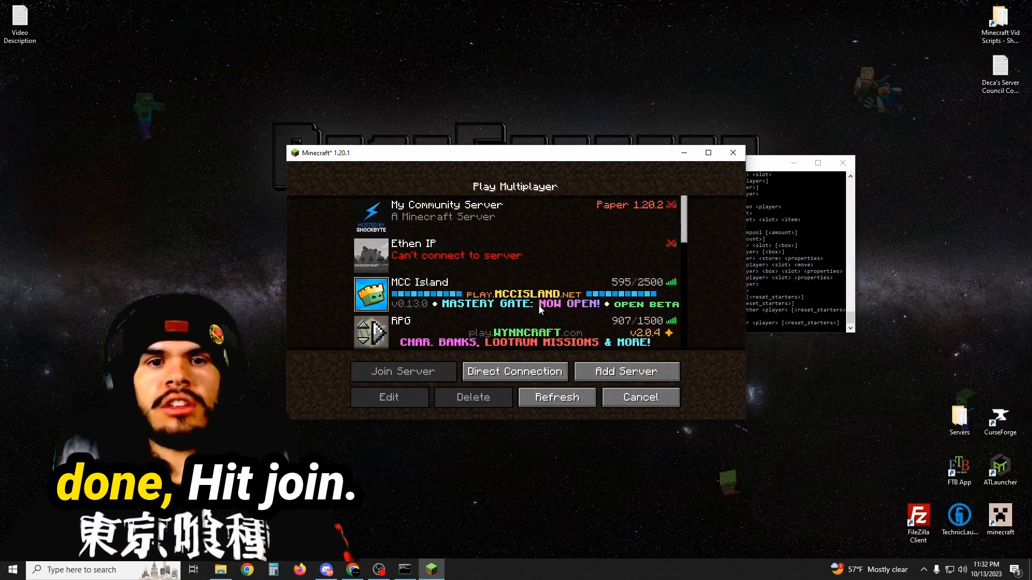
{"action": "left_click", "coordinate": [403, 370]}
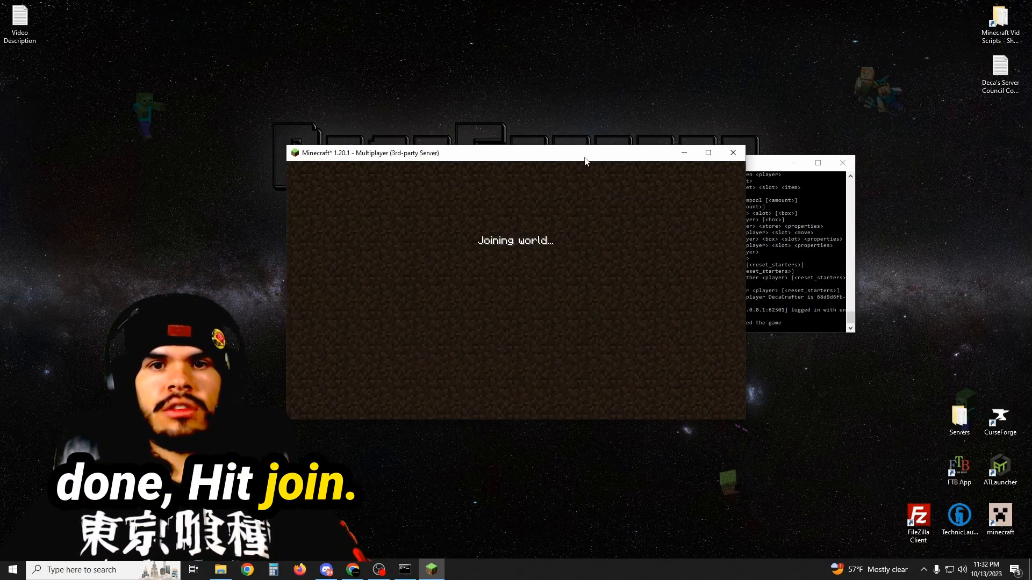